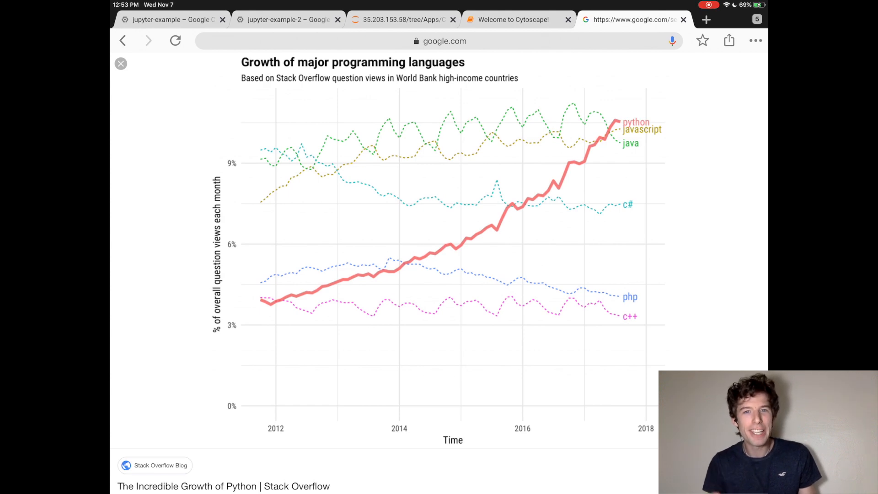
# Step: Switch from the Chrome growth chart to the Pages YouTube description document
pyautogui.press('home')
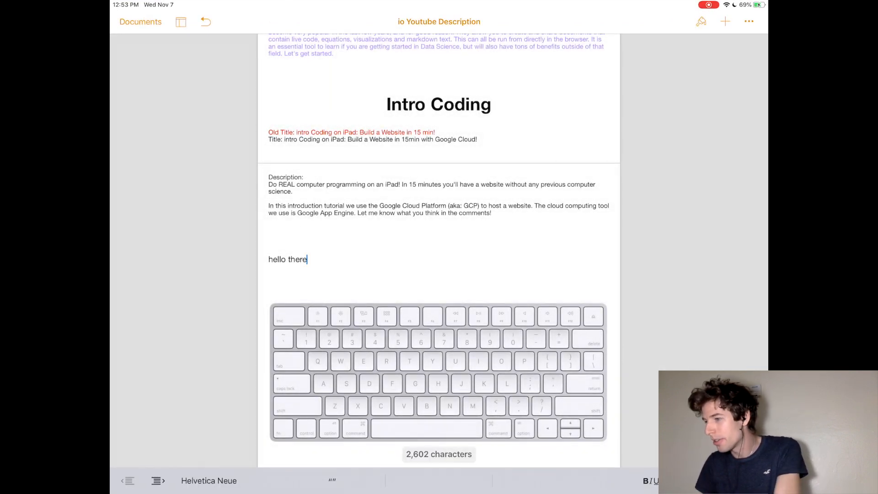
# Step: Add test text 'asdf asdf kglasfg' after 'hello there', then return to the Chrome growth chart
pyautogui.write('asdf asdf kglasfg')
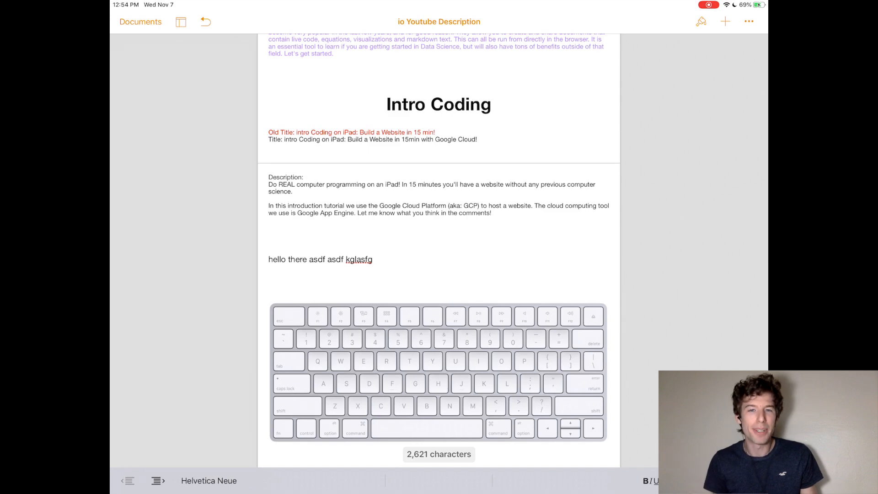
pyautogui.click(374, 258)
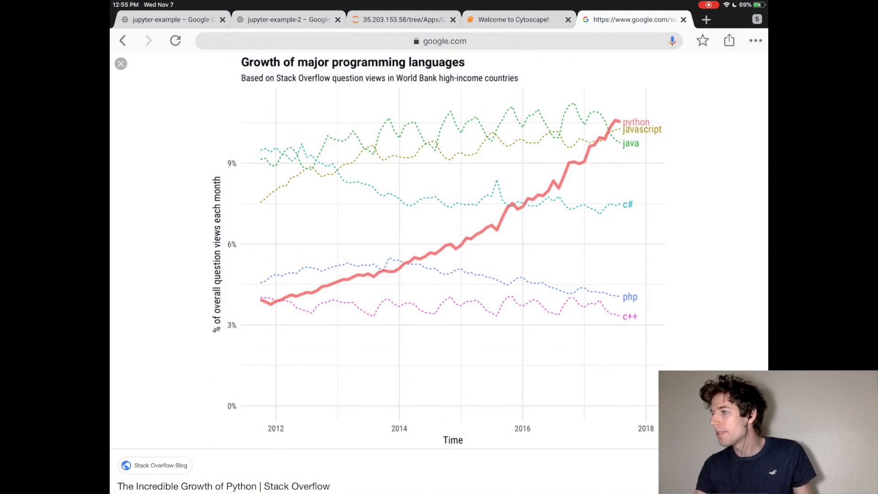
# Step: Bring up the 'Welcome to Cytoscape!' Jupyter notebook tab in Chrome
pyautogui.click(512, 19)
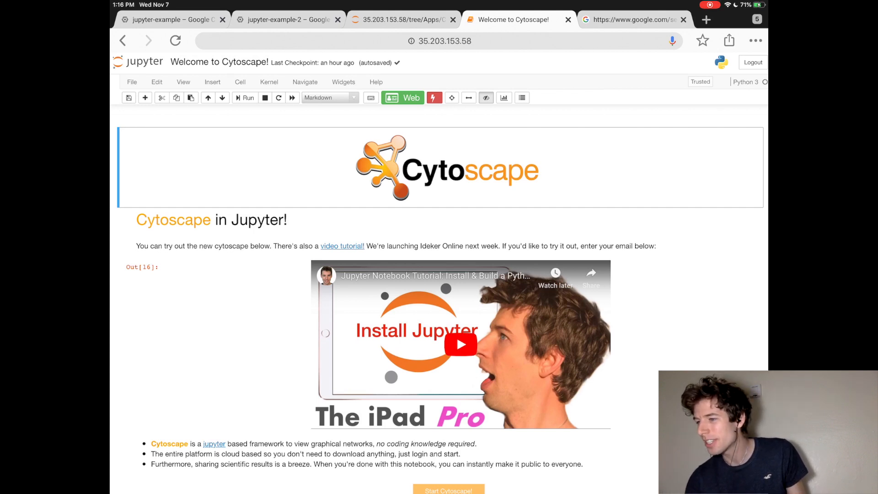
pyautogui.scroll(-3)
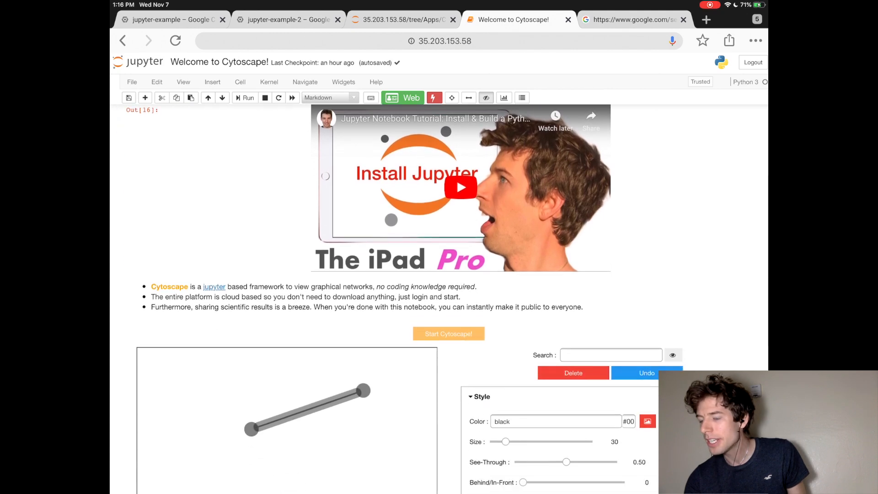
pyautogui.scroll(-3)
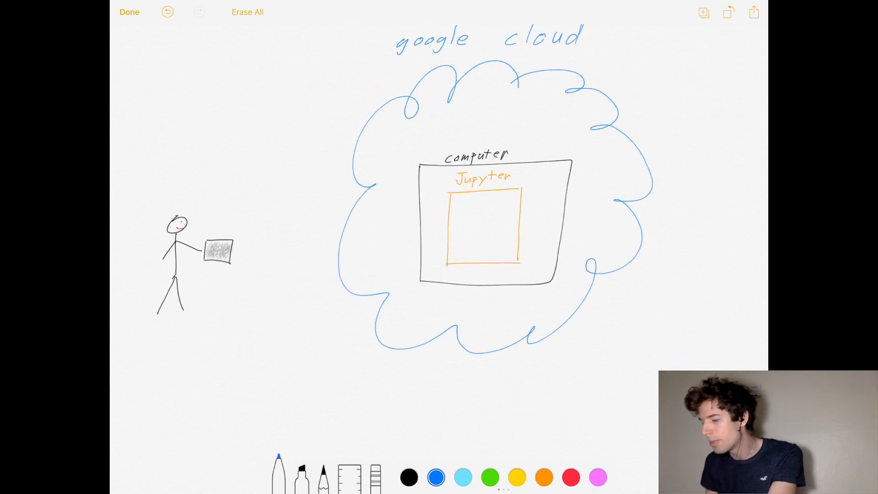
# Step: Mark the Google Cloud sketch in red pen, then switch to Chrome's tab overview
pyautogui.click(571, 478)
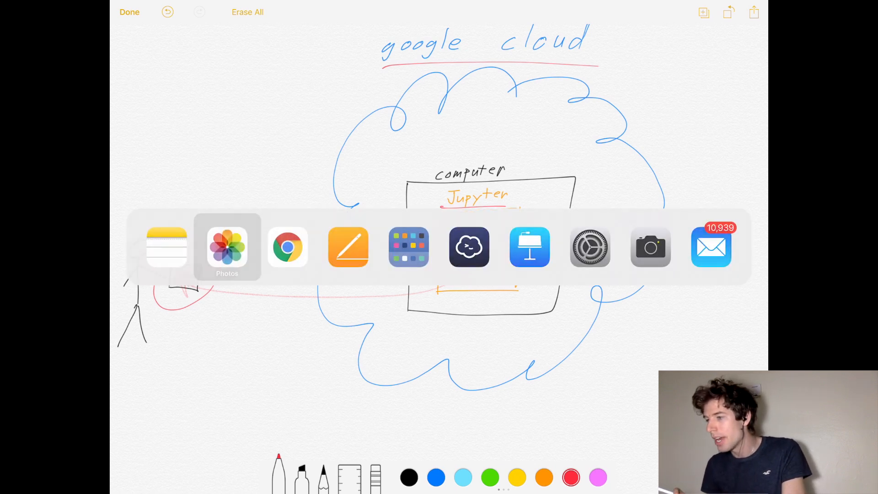
pyautogui.click(287, 247)
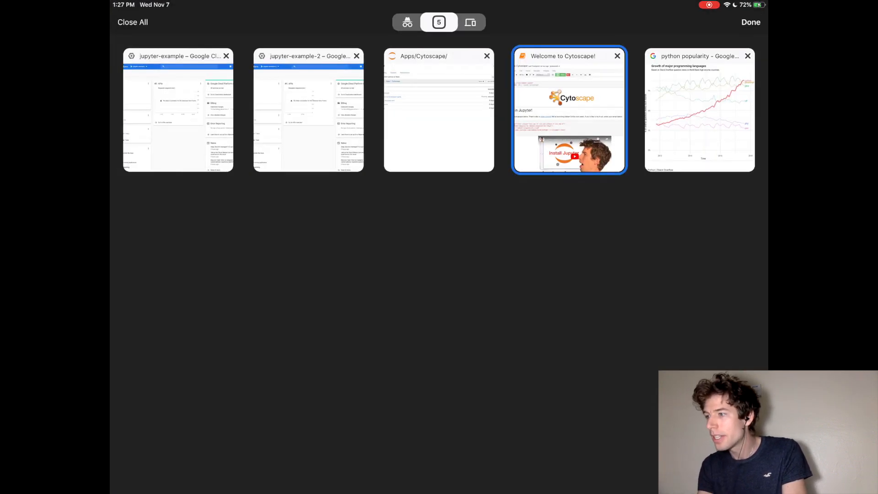
# Step: View the cloud.google.com homepage, then return to Chrome's five-tab overview
pyautogui.click(178, 110)
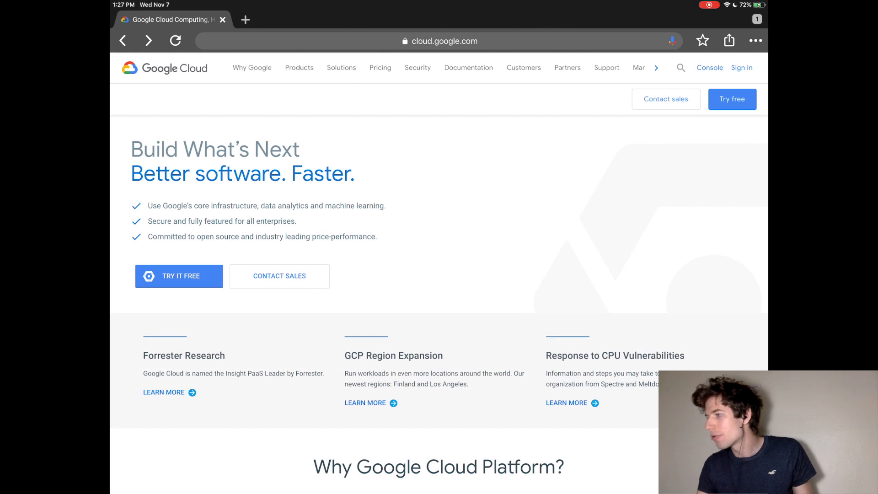
pyautogui.click(741, 66)
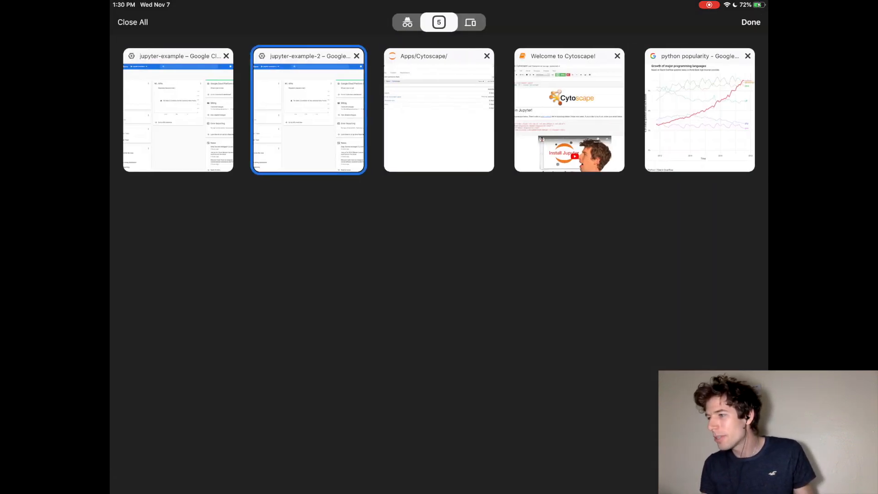
# Step: Reach the jupyter-example-2 Container Registry Images page via the navigation menu
pyautogui.click(309, 110)
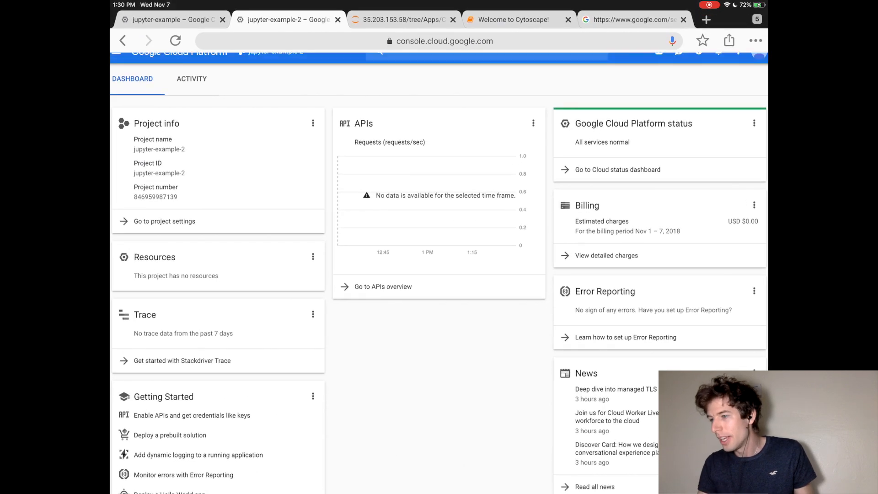
pyautogui.scroll(3)
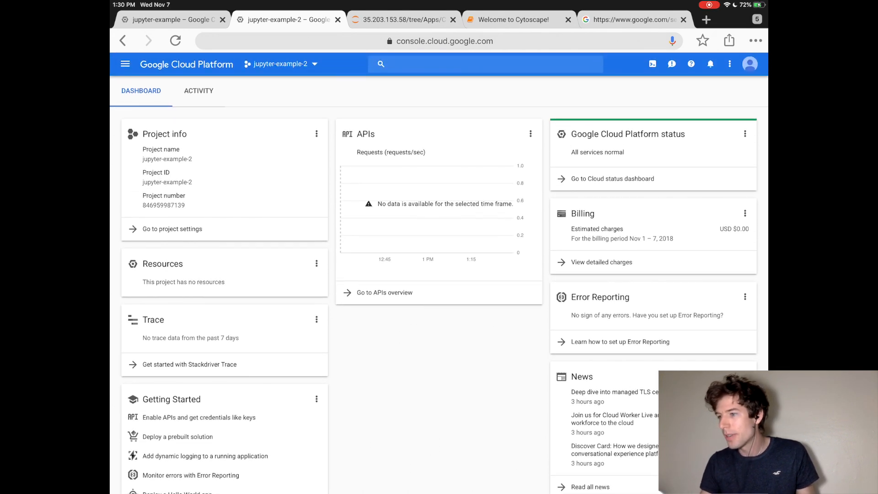
pyautogui.click(126, 64)
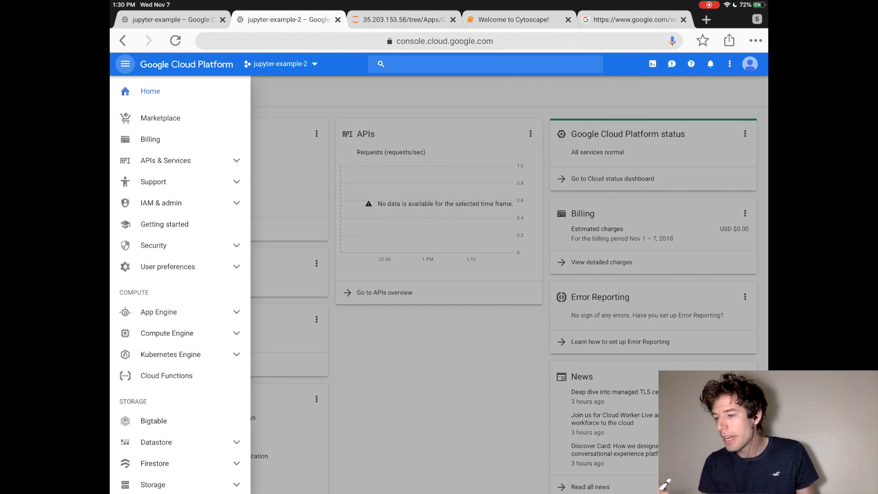
pyautogui.scroll(-3)
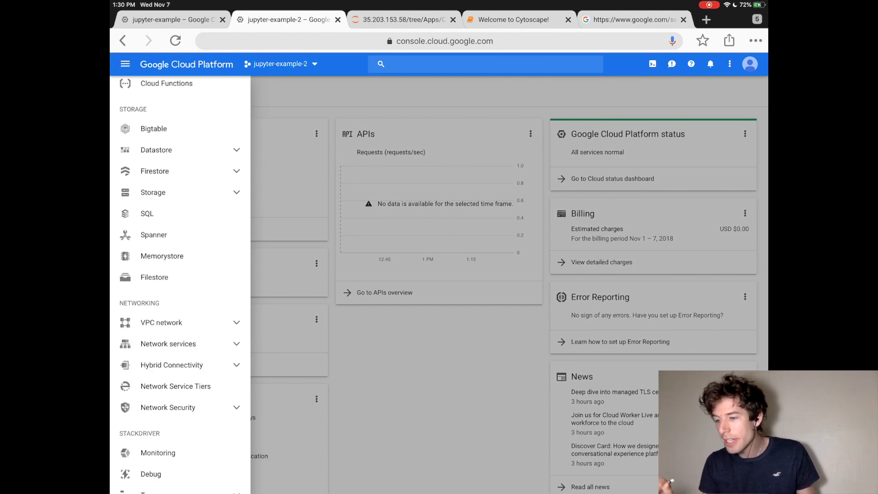
pyautogui.scroll(-3)
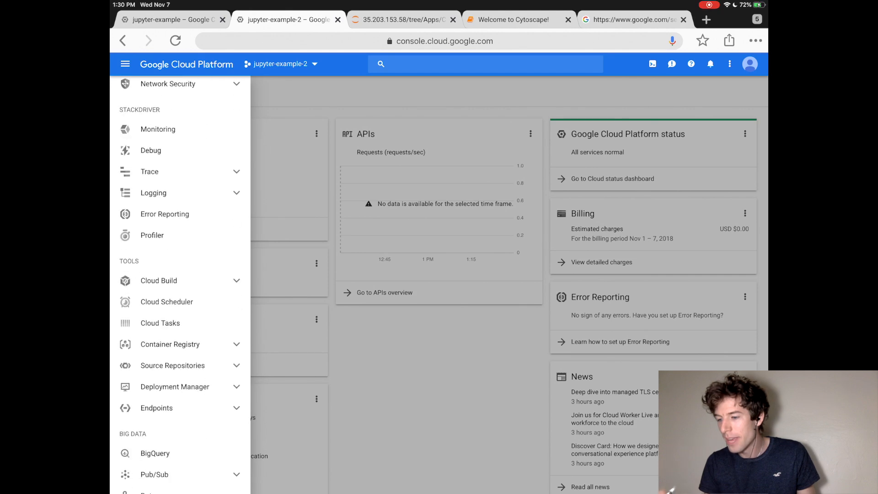
pyautogui.scroll(-3)
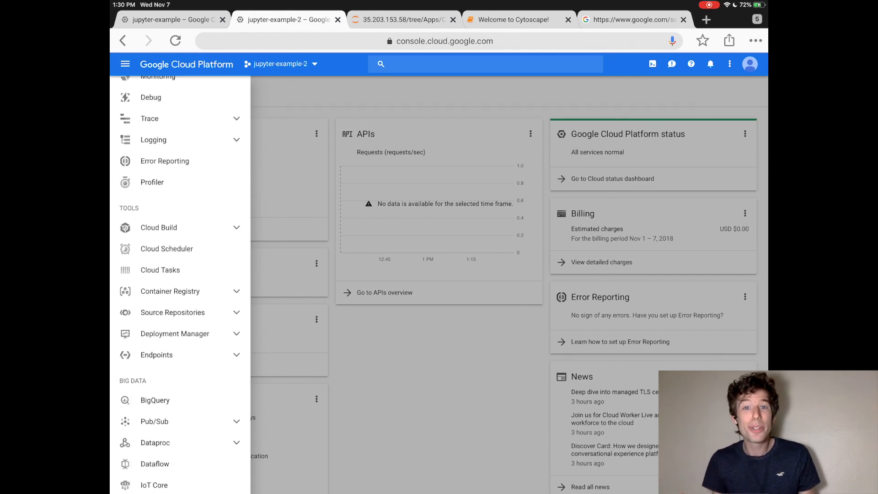
pyautogui.scroll(3)
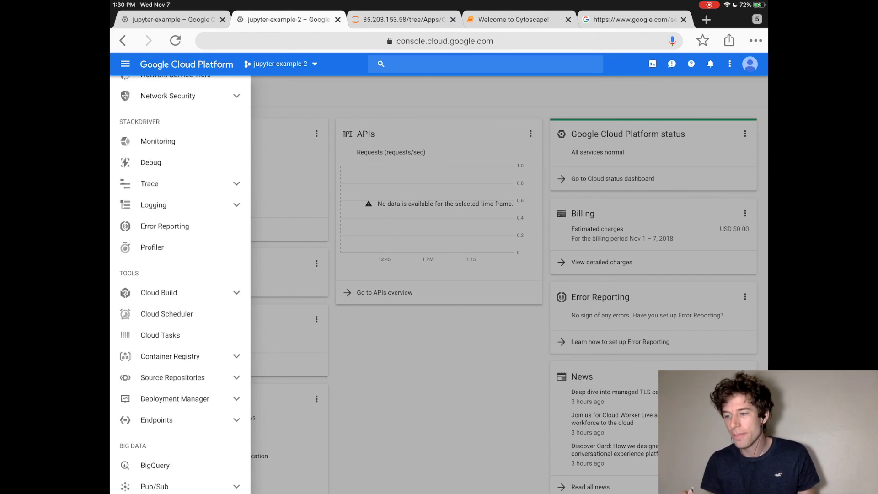
pyautogui.scroll(3)
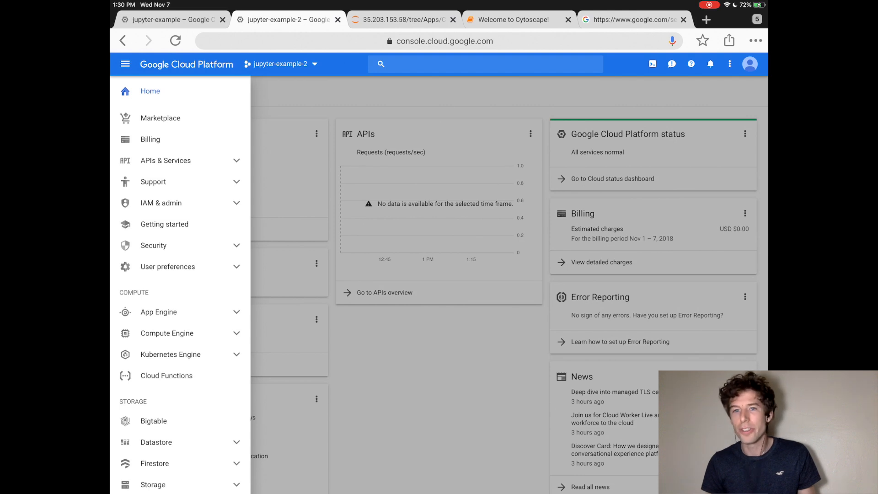
pyautogui.scroll(-3)
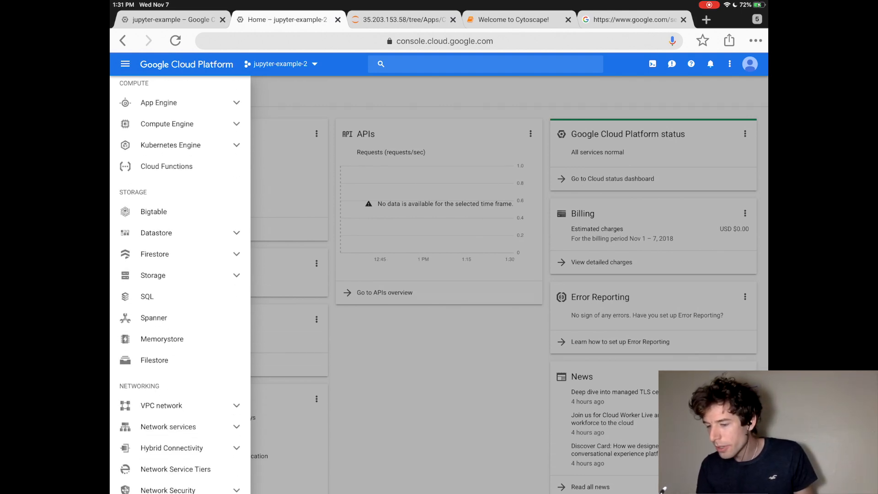
pyautogui.scroll(-3)
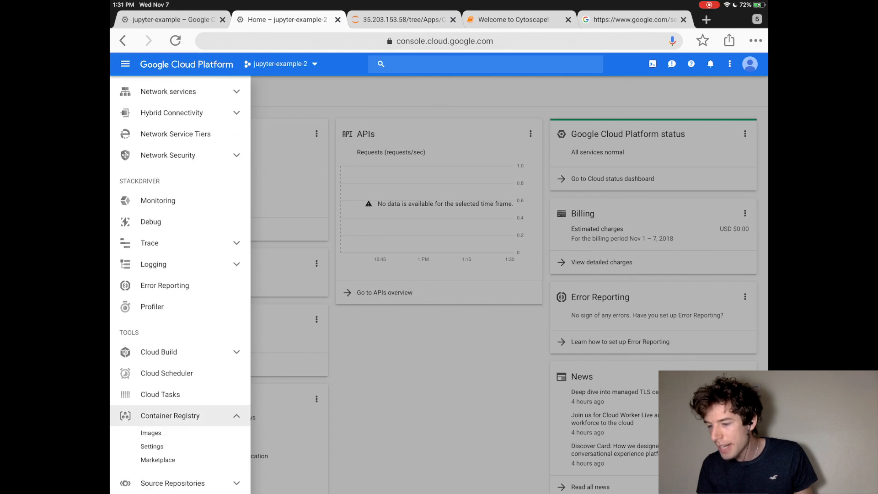
pyautogui.click(151, 432)
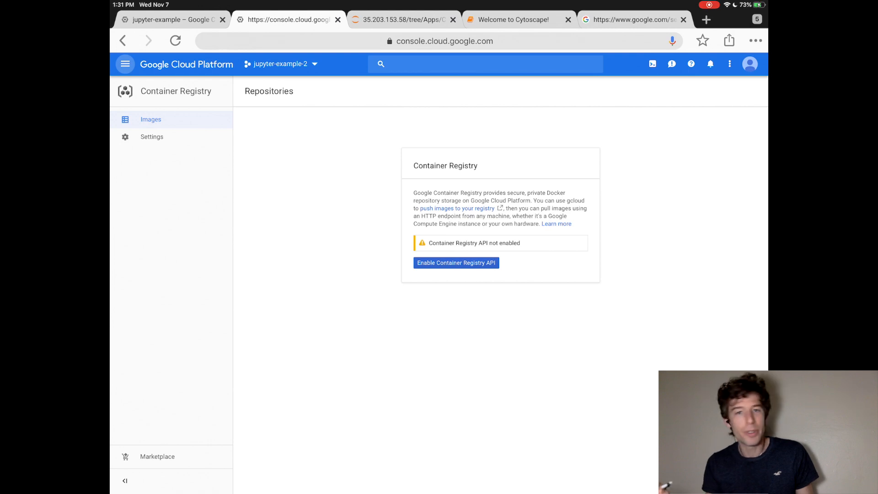
# Step: Start a new VM from Compute Engine > VM instances, showing the instance-1 creation form
pyautogui.click(125, 64)
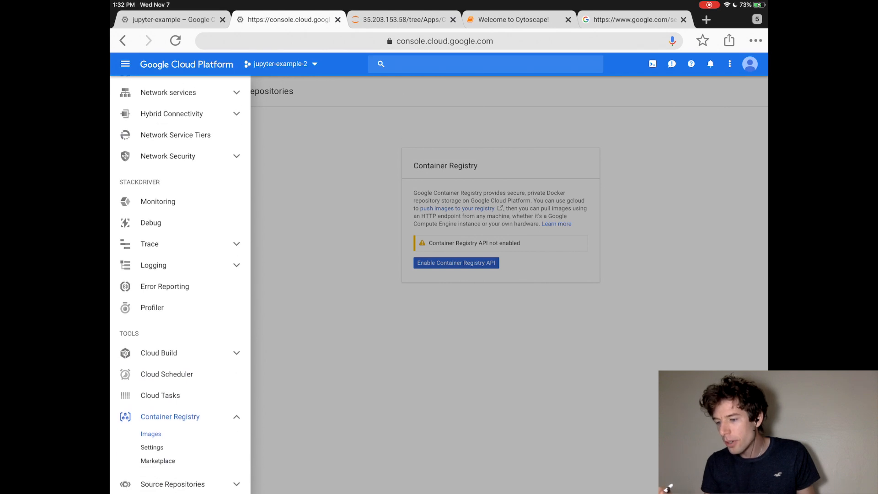
pyautogui.scroll(3)
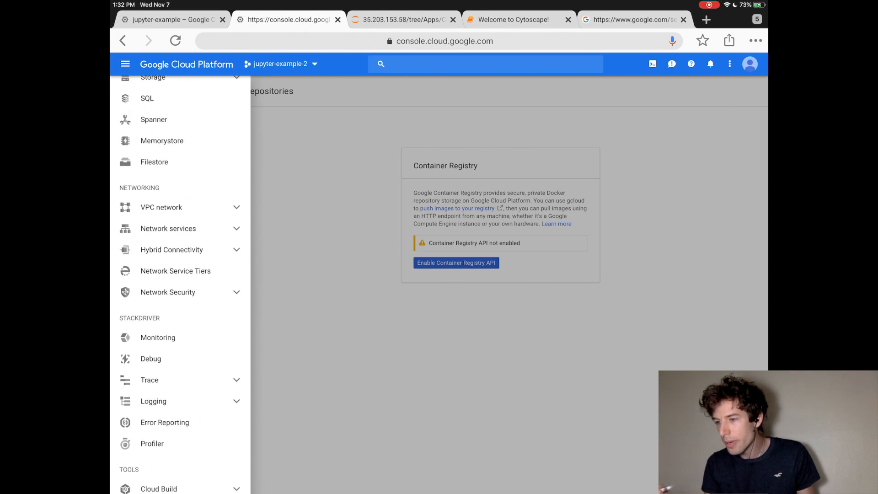
pyautogui.scroll(3)
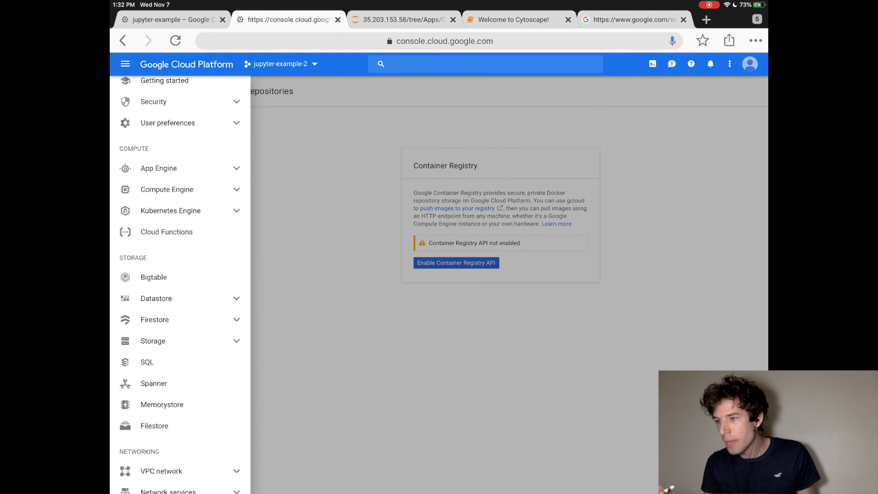
pyautogui.click(167, 189)
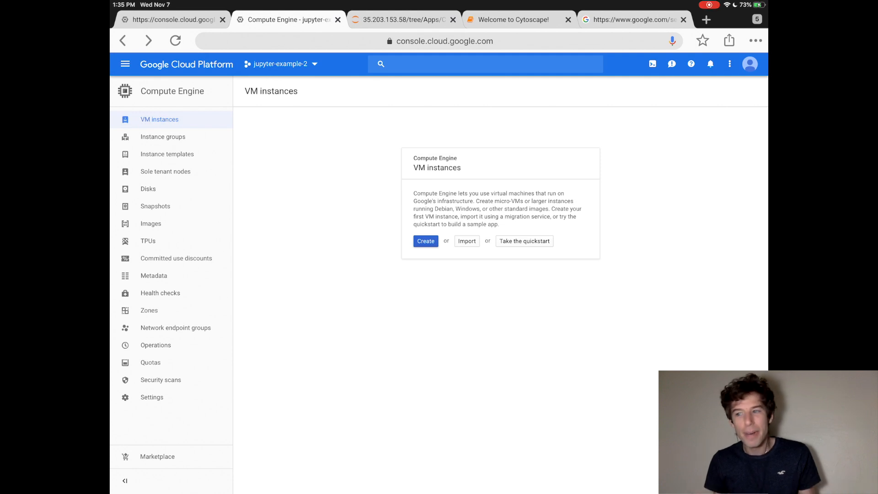
pyautogui.click(425, 241)
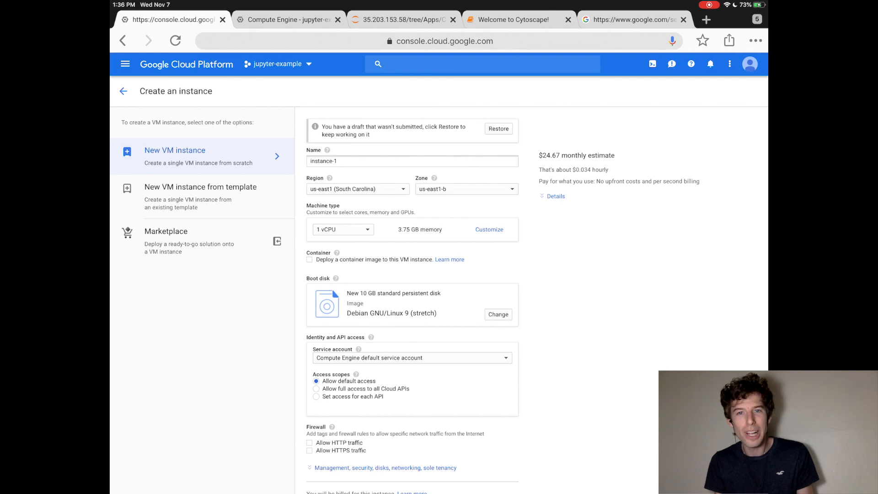
# Step: Name the new instance 'my-first-jupyter'
pyautogui.click(413, 161)
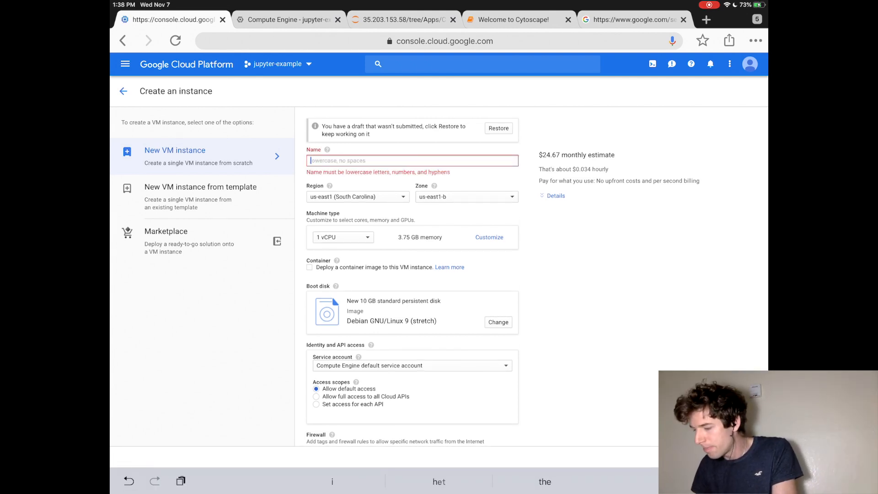
pyautogui.write('my-first')
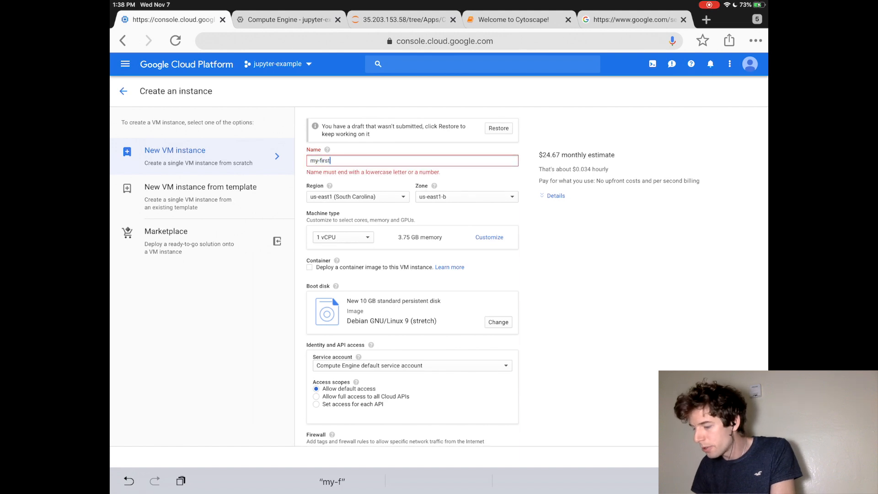
pyautogui.write('-jupyter')
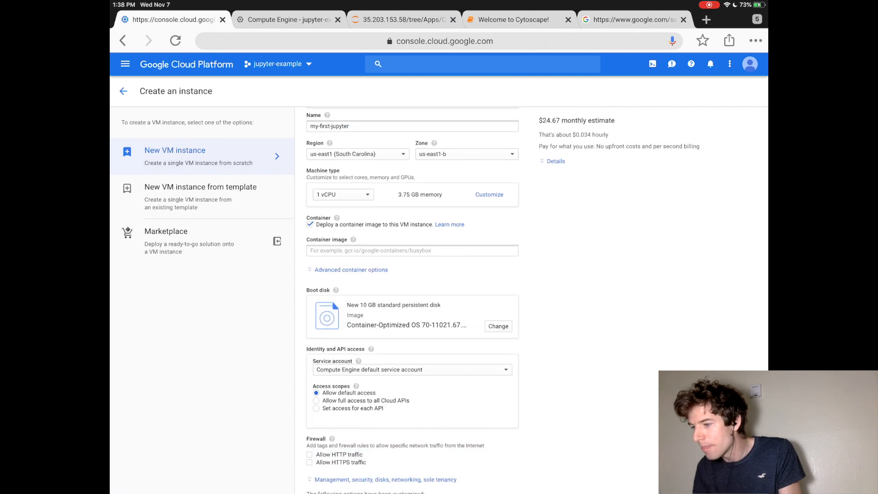
# Step: Deploy container image gcr.io/pupster900/io with privileged mode, STDIN buffer and pseudo-TTY enabled
pyautogui.click(412, 251)
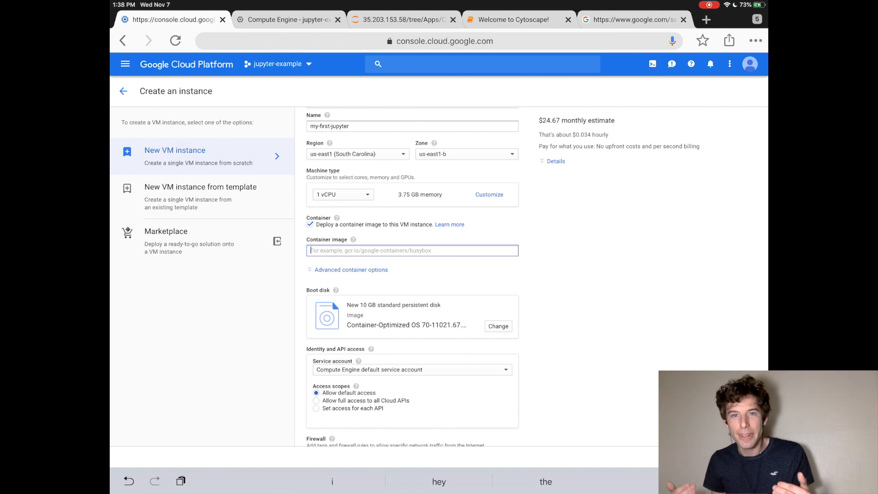
pyautogui.write('g')
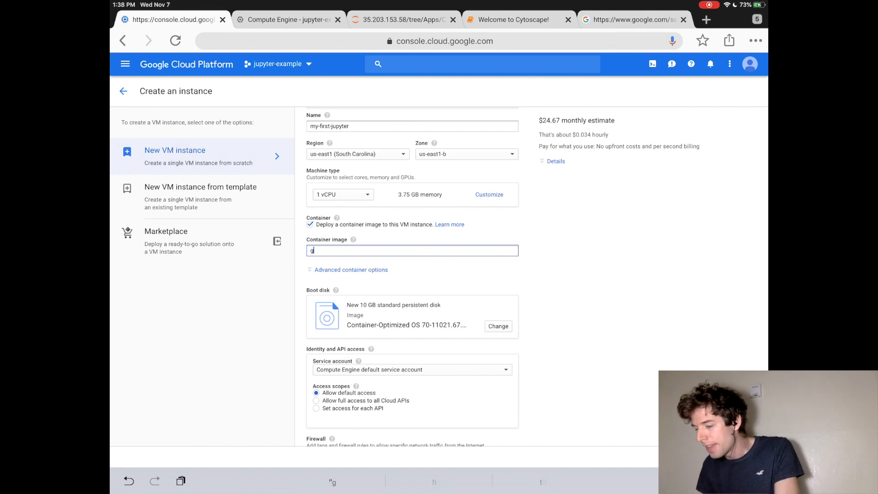
pyautogui.write('cr.io/pupster')
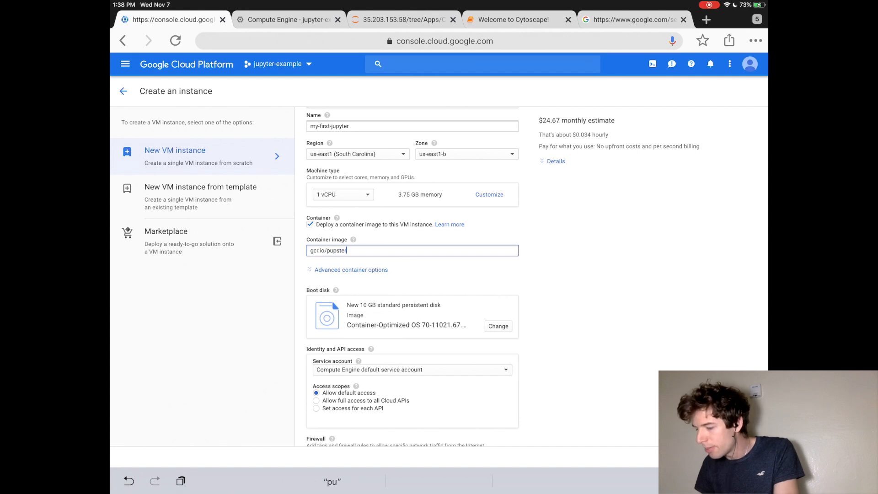
pyautogui.write('900/io')
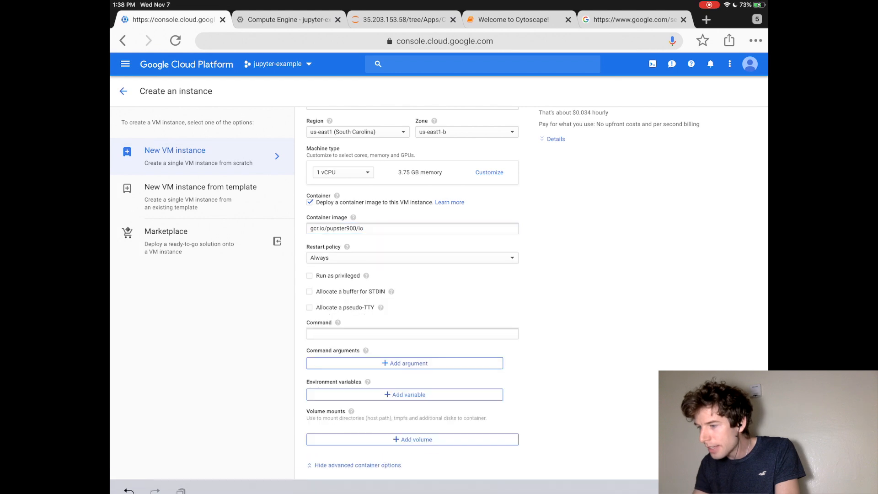
pyautogui.scroll(-3)
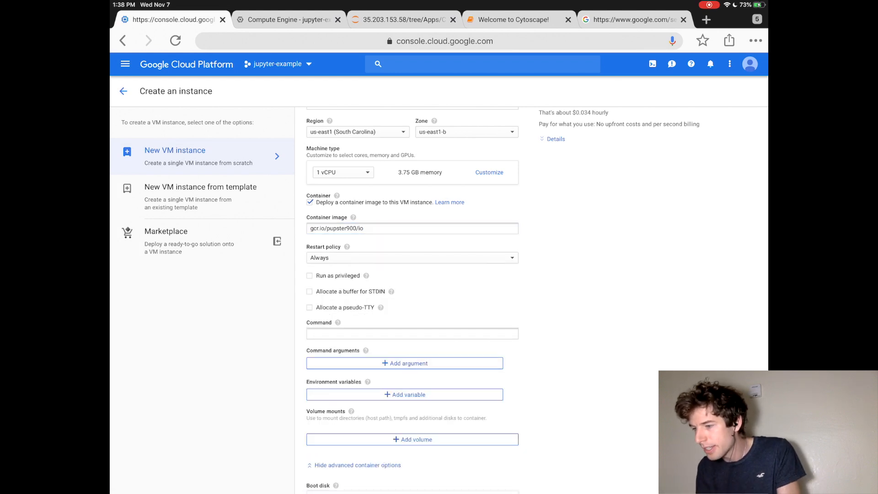
pyautogui.click(310, 275)
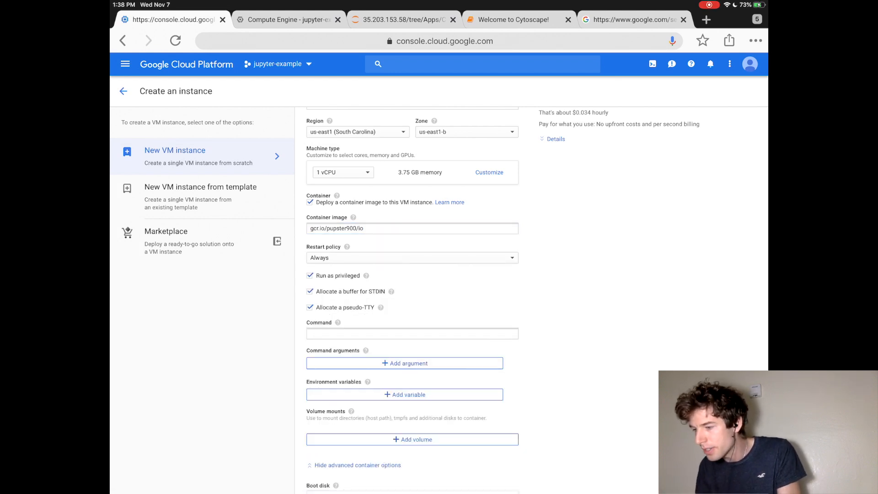
pyautogui.scroll(-3)
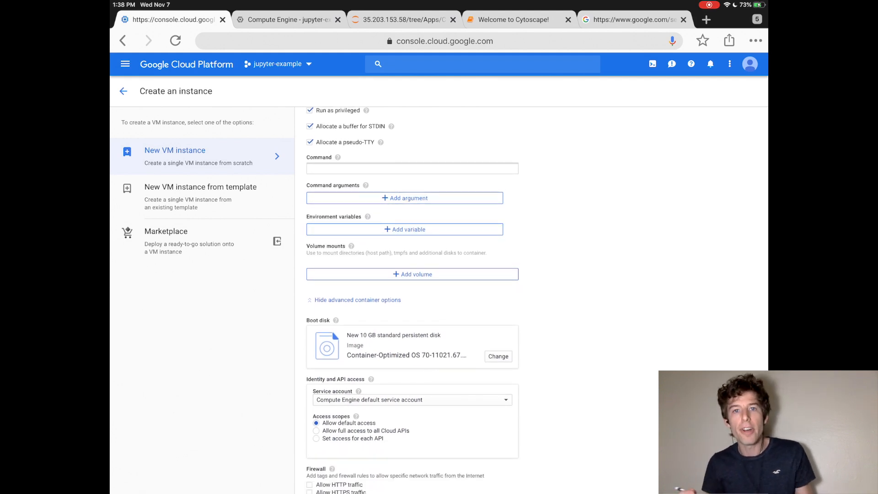
pyautogui.scroll(-3)
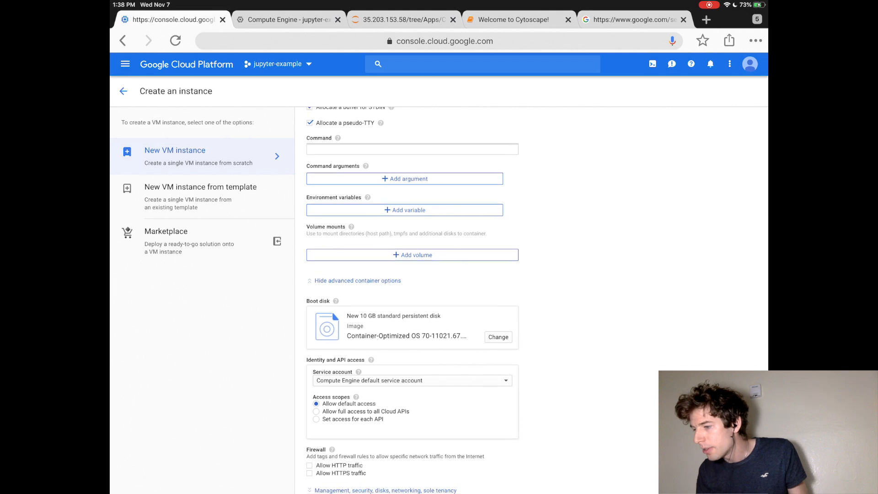
# Step: Give the instance a 30 GB SSD persistent boot disk
pyautogui.click(498, 337)
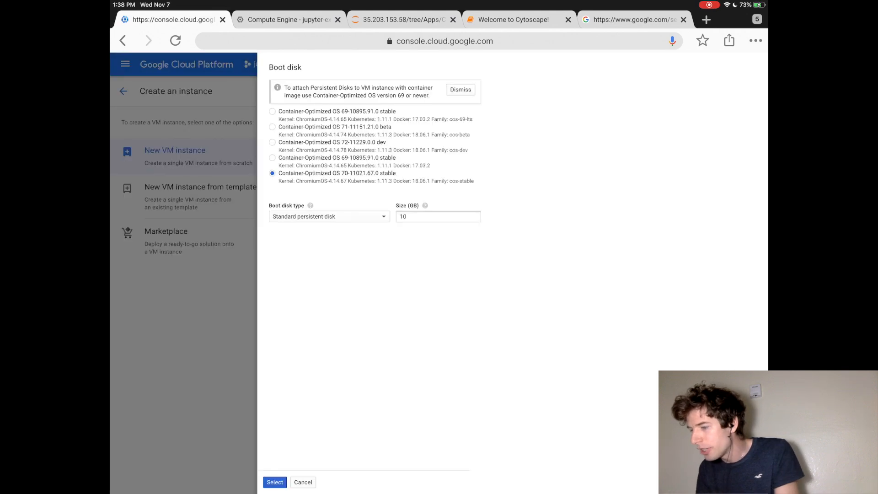
pyautogui.click(328, 216)
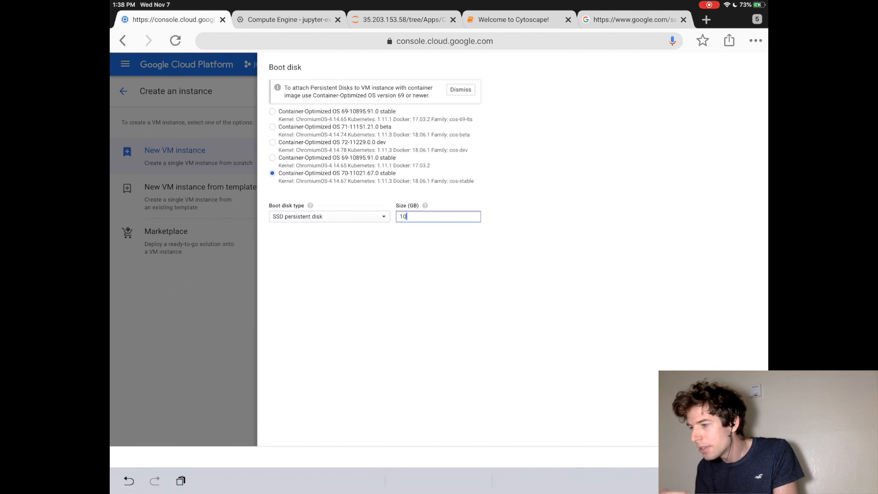
pyautogui.write('30')
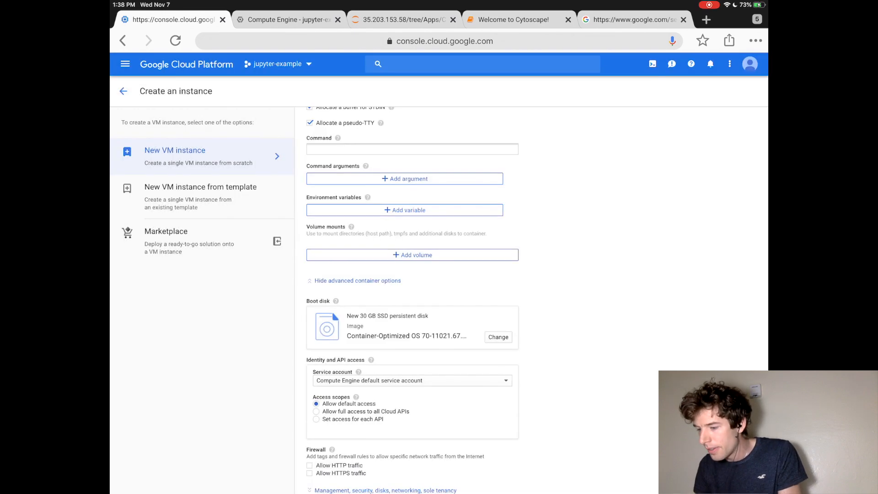
pyautogui.scroll(-3)
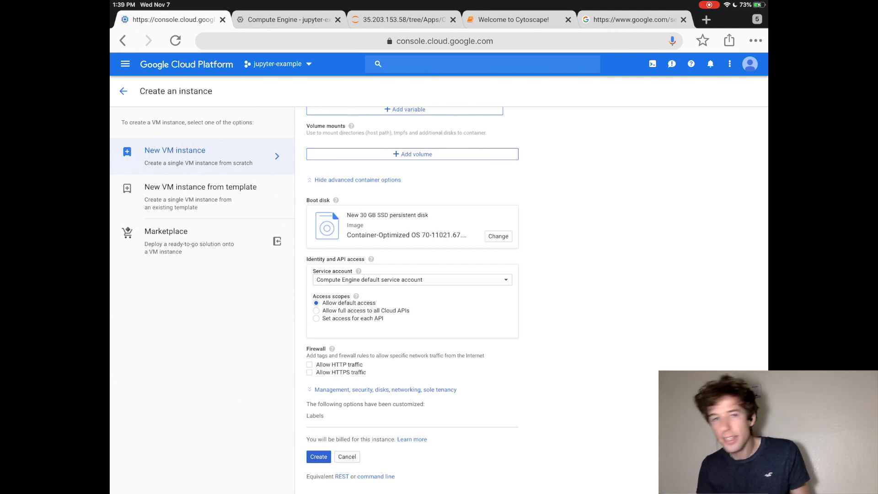
# Step: Allow full Cloud API access plus HTTP and HTTPS traffic, and create the VM
pyautogui.click(315, 310)
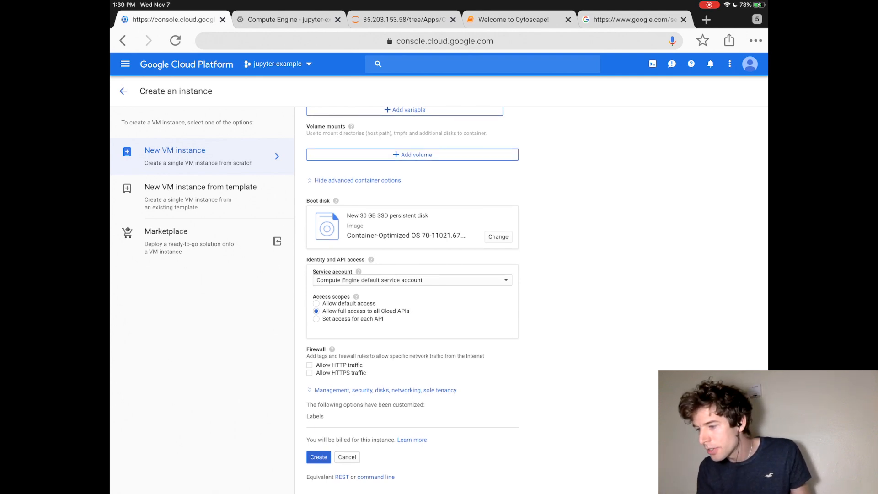
pyautogui.click(309, 365)
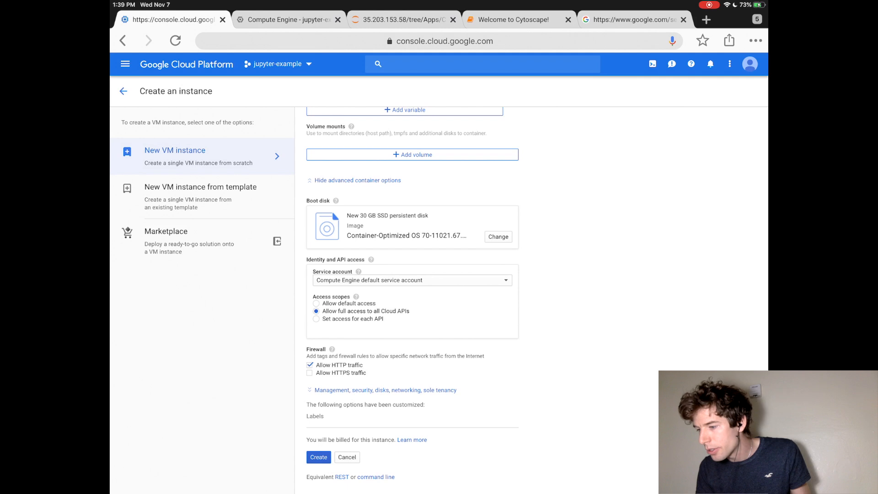
pyautogui.click(309, 372)
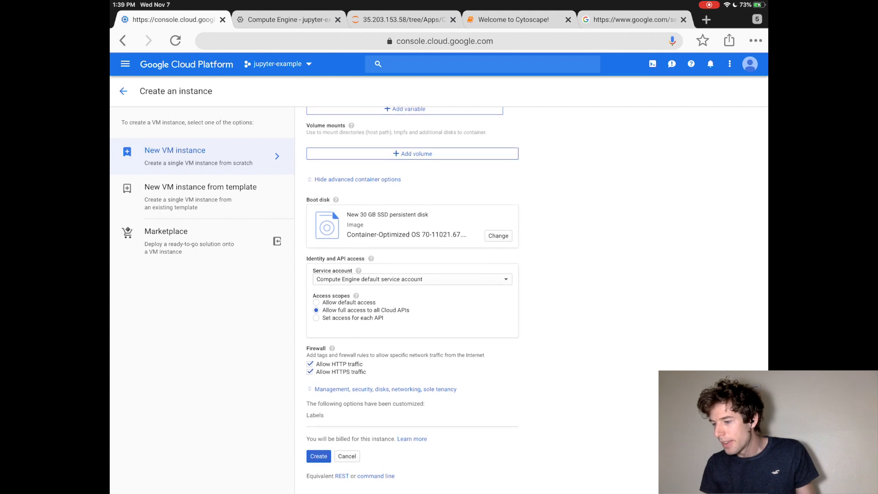
pyautogui.click(318, 455)
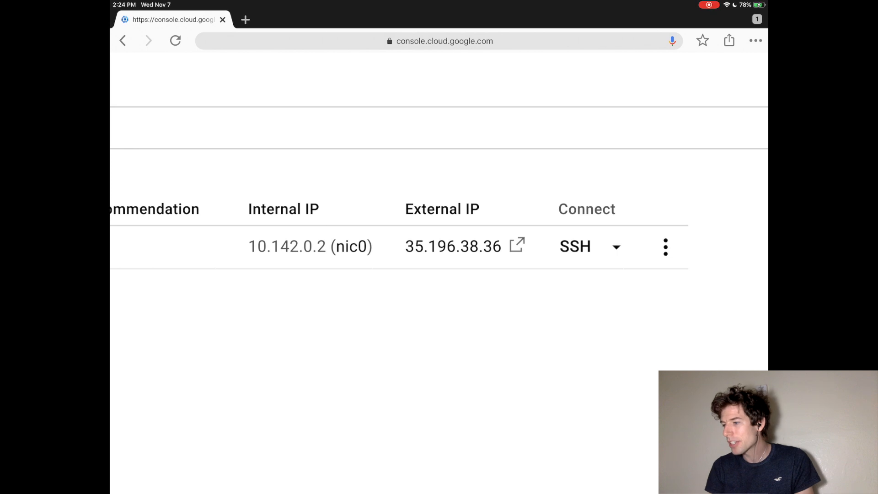
pyautogui.click(517, 246)
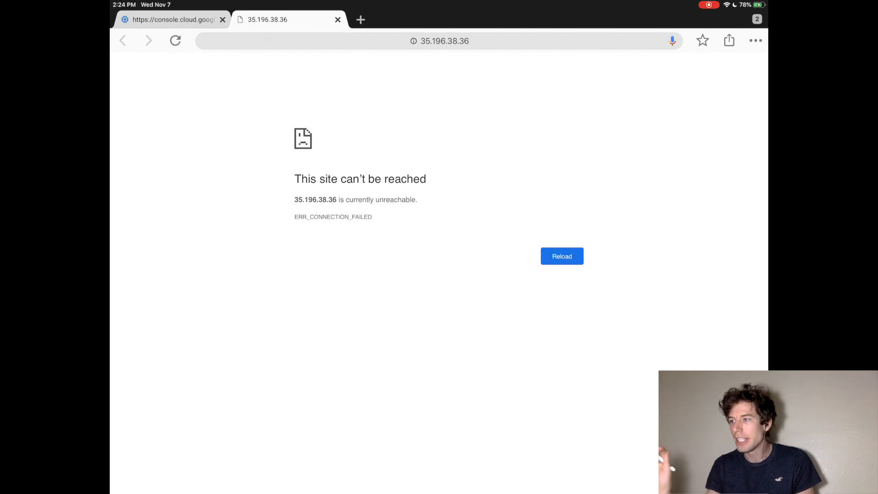
pyautogui.click(444, 40)
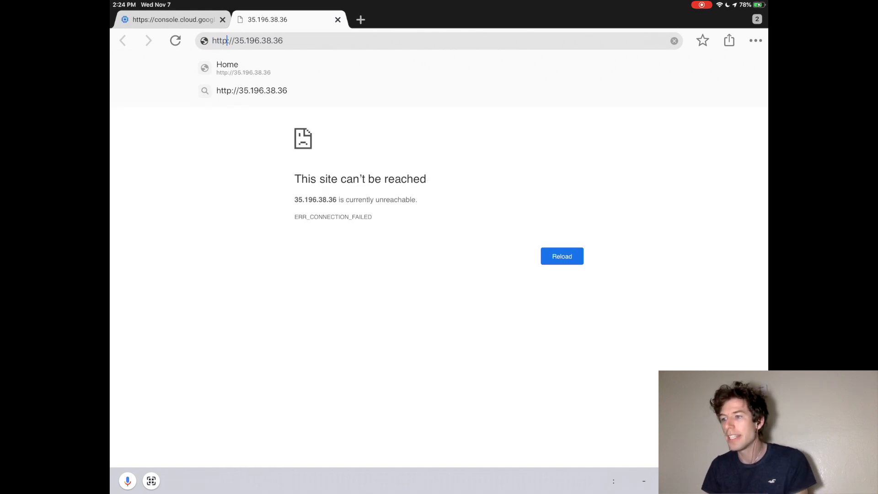
pyautogui.press('Return')
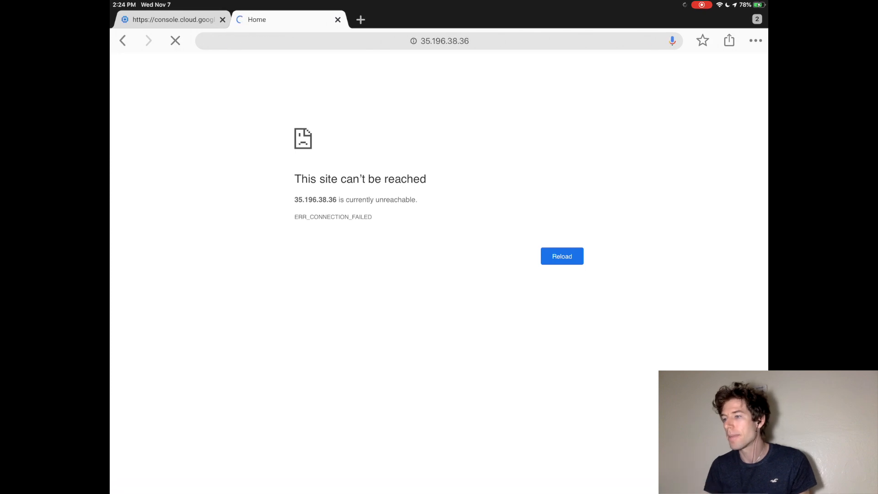
pyautogui.click(561, 256)
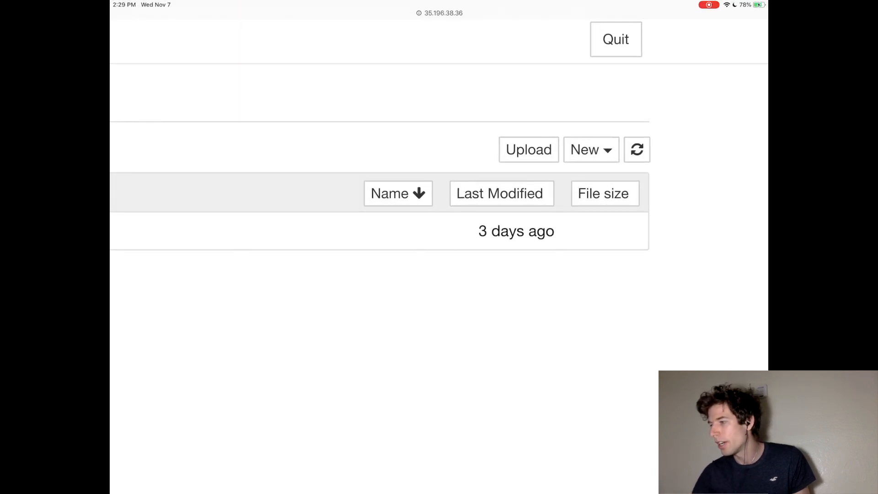
# Step: Create a new Python 3 notebook from the Jupyter home page's New menu
pyautogui.click(590, 149)
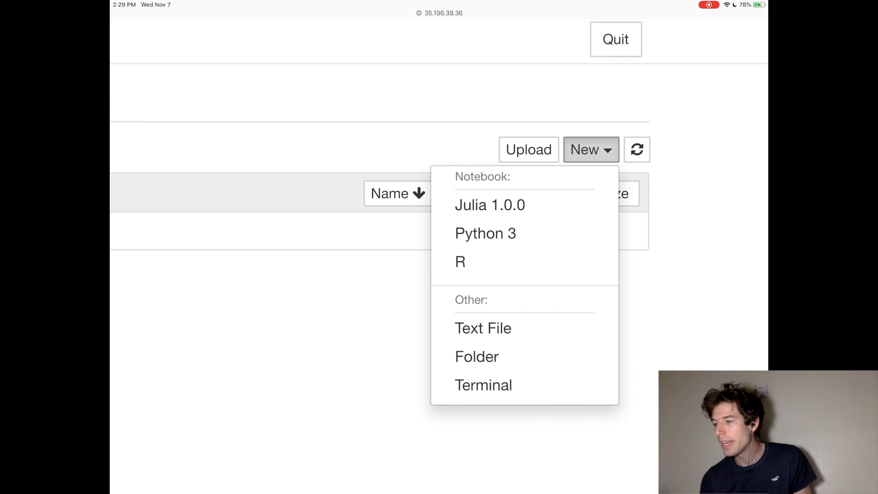
pyautogui.click(484, 233)
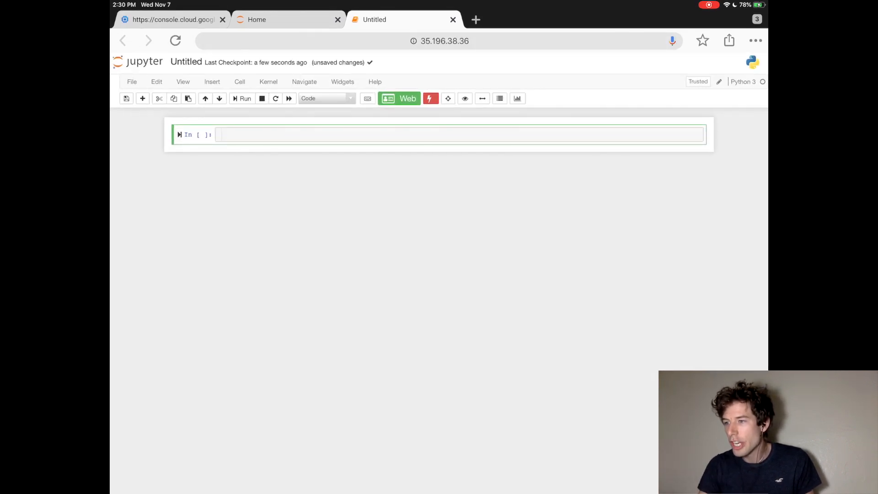
# Step: Rename the untitled notebook to 'My First Python'
pyautogui.click(186, 63)
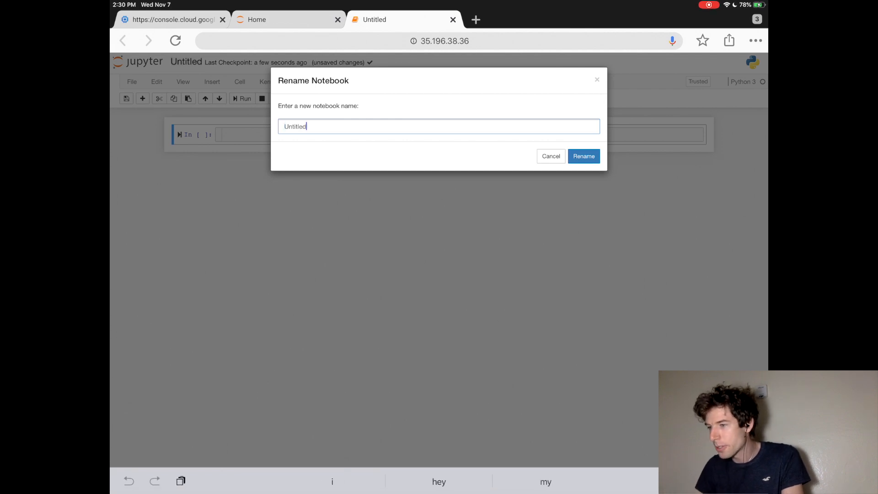
pyautogui.press('ctrl+a')
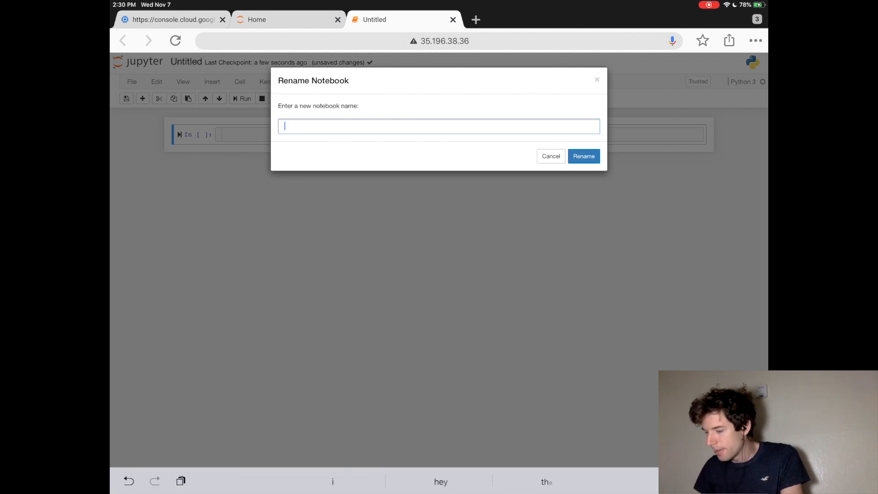
pyautogui.write('My')
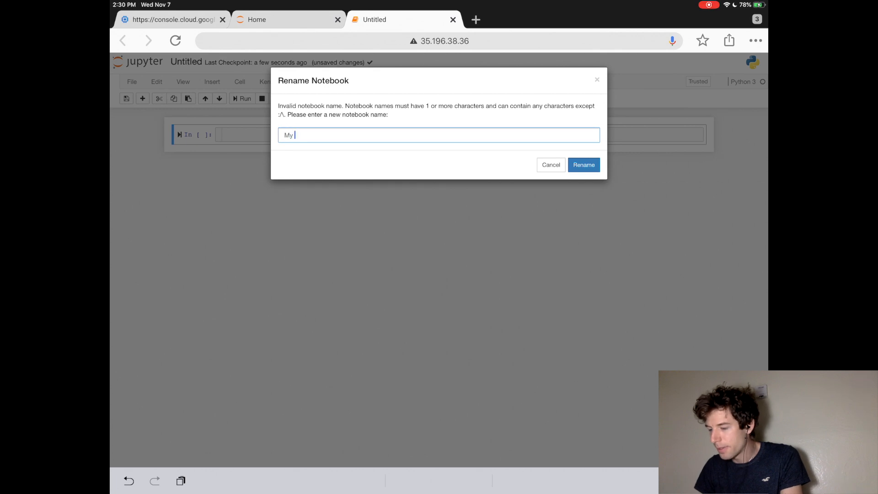
pyautogui.write('First Python')
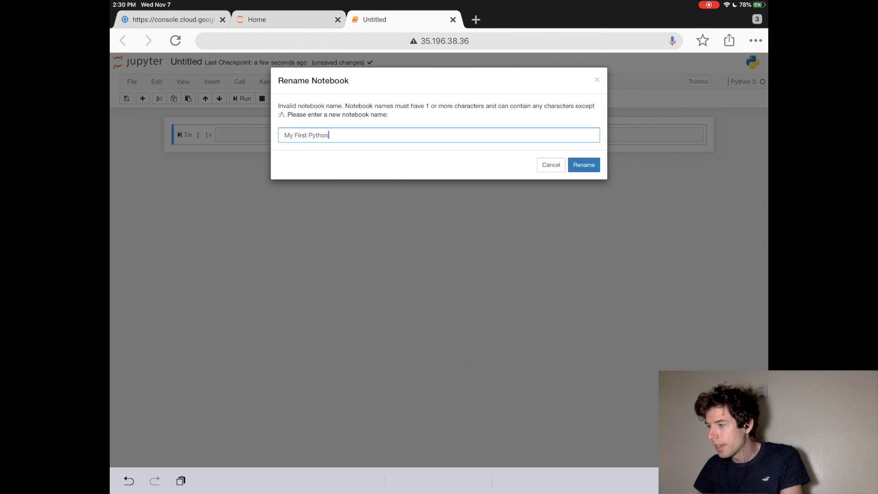
pyautogui.click(584, 165)
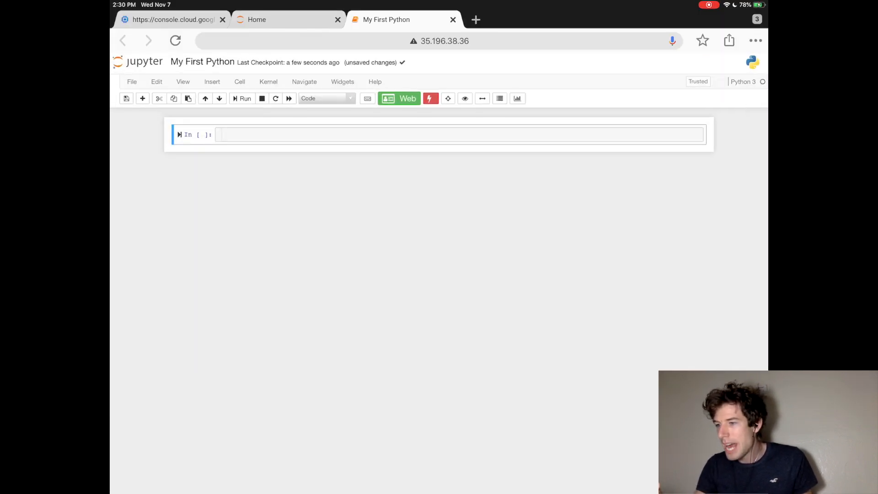
# Step: Enter 2 + 2 in the first cell and run it to get 4
pyautogui.click(459, 134)
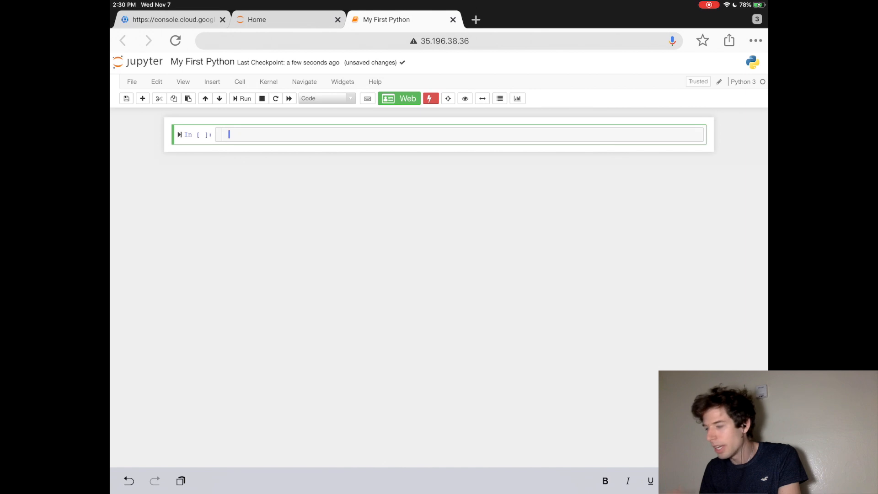
pyautogui.write('2 +')
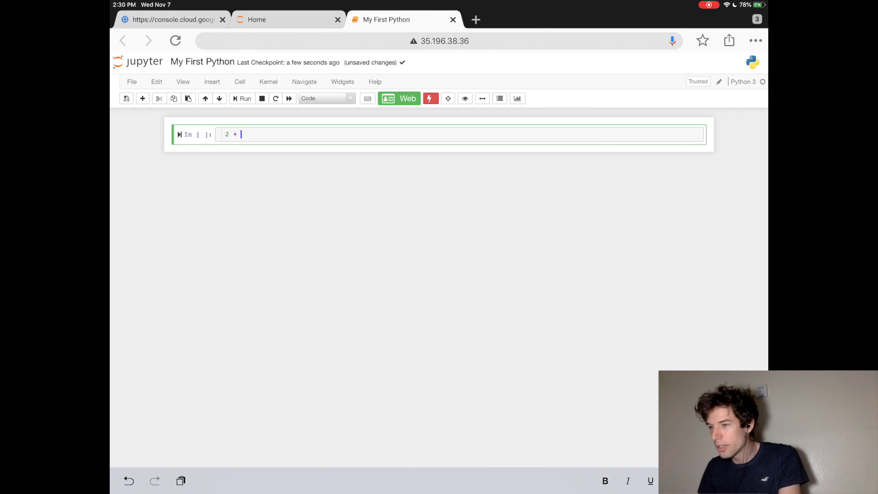
pyautogui.write('2')
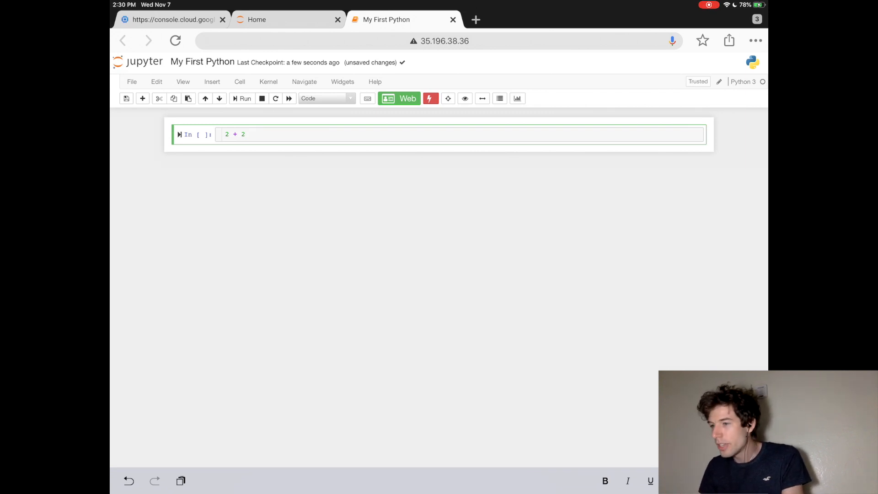
pyautogui.click(245, 99)
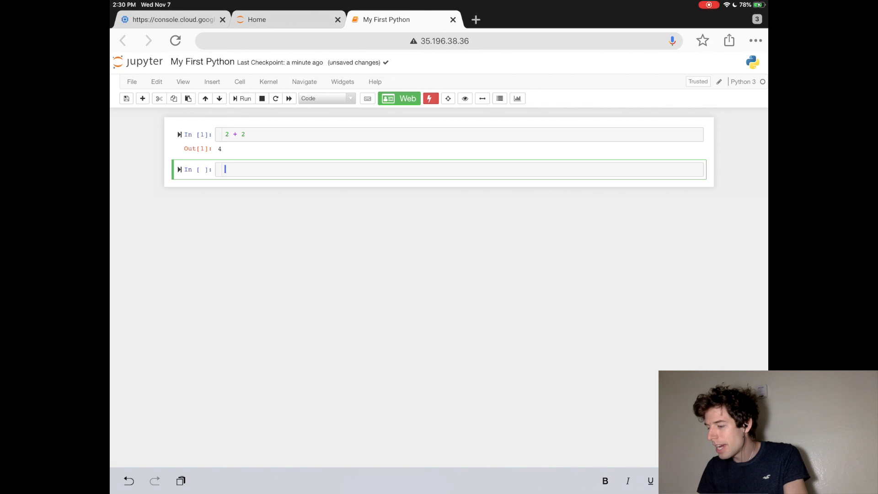
# Step: Write print("Hello World") in the second cell
pyautogui.write('print')
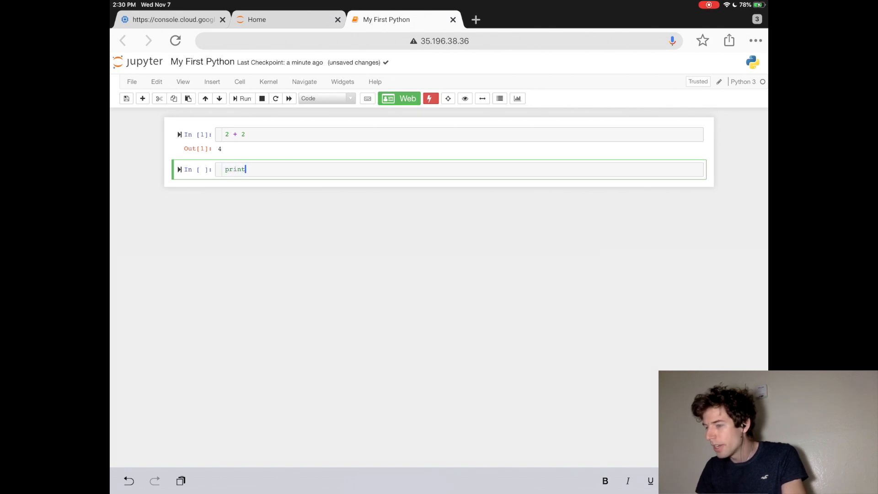
pyautogui.write('()')
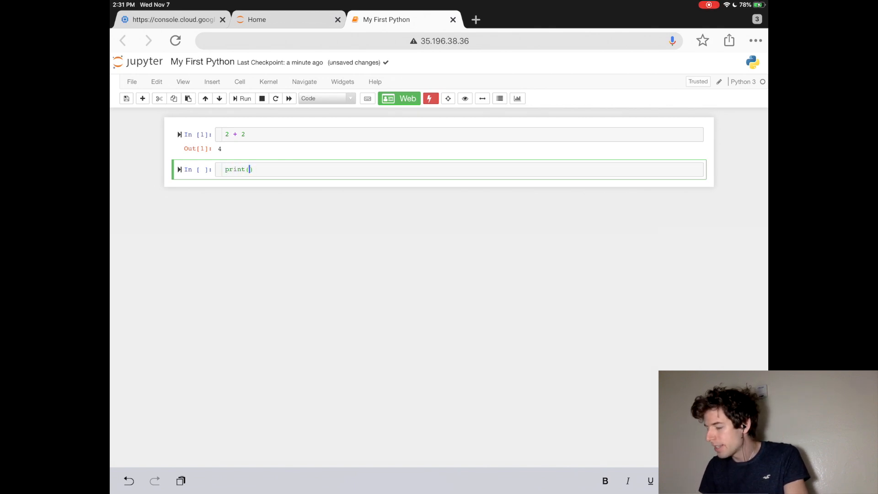
pyautogui.write('""')
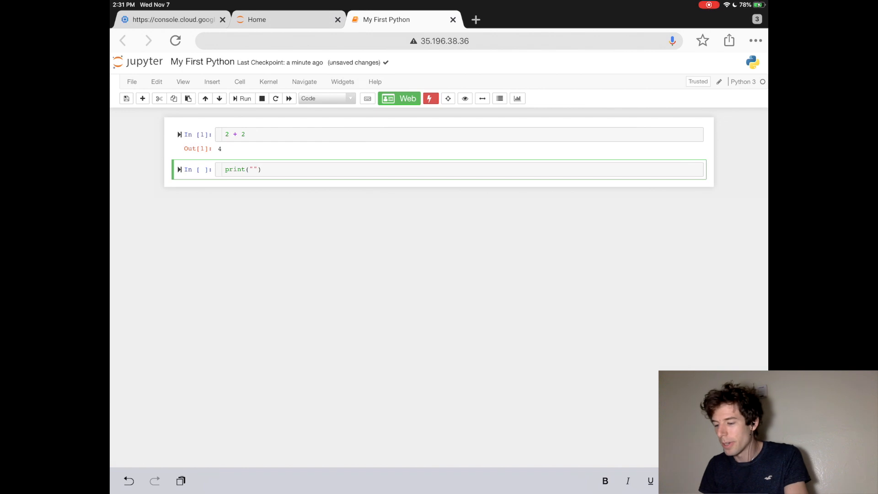
pyautogui.write('Hello W')
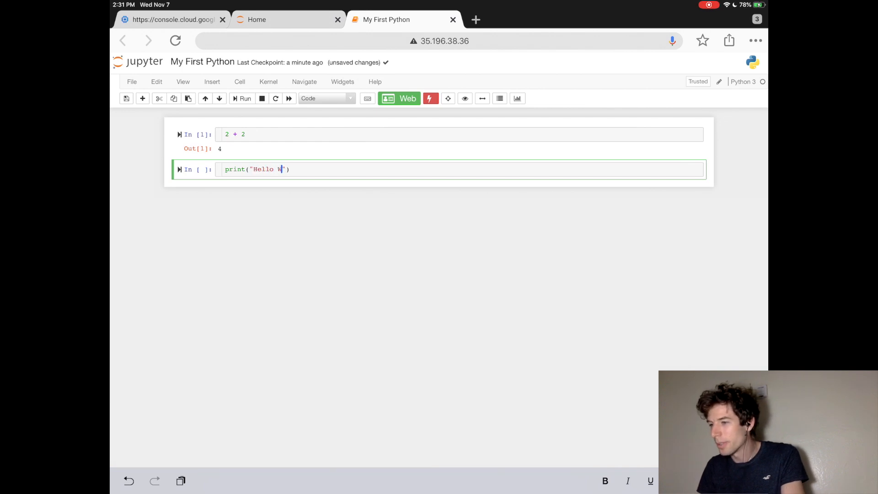
pyautogui.write('orld')
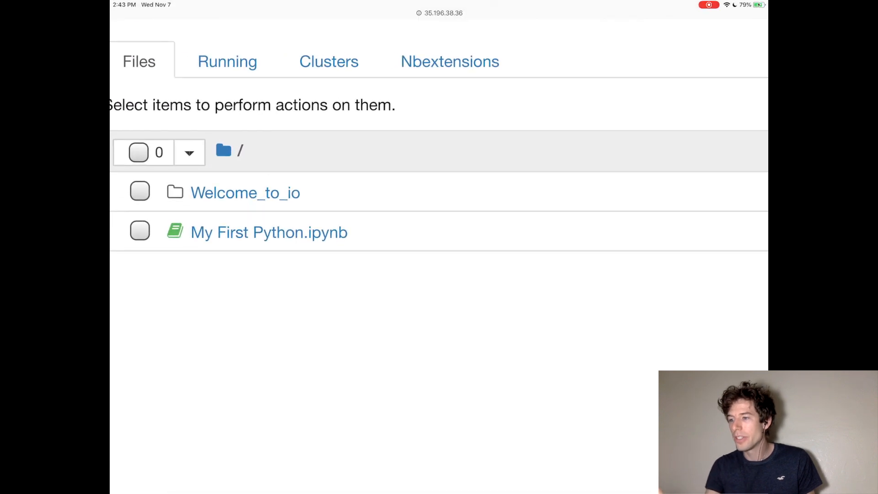
# Step: Run the io setup in the Welcome to io! notebook inside Welcome_to_io, then return to the folder listing
pyautogui.click(245, 192)
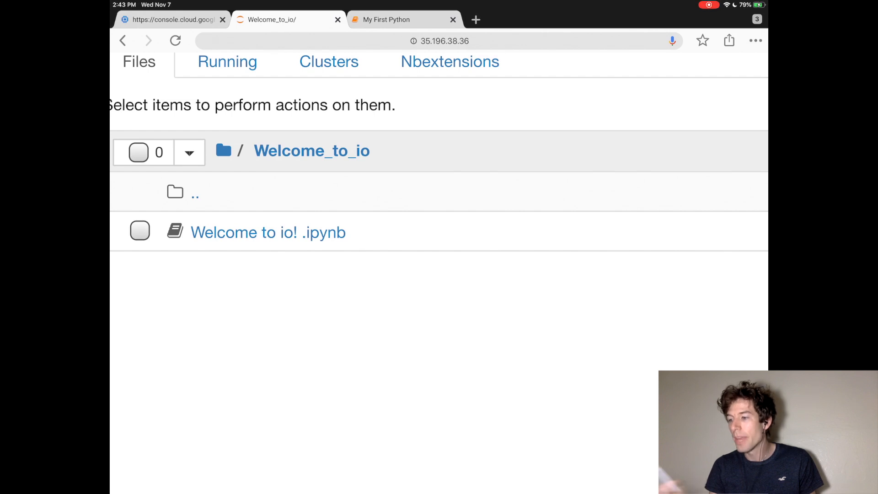
pyautogui.click(268, 232)
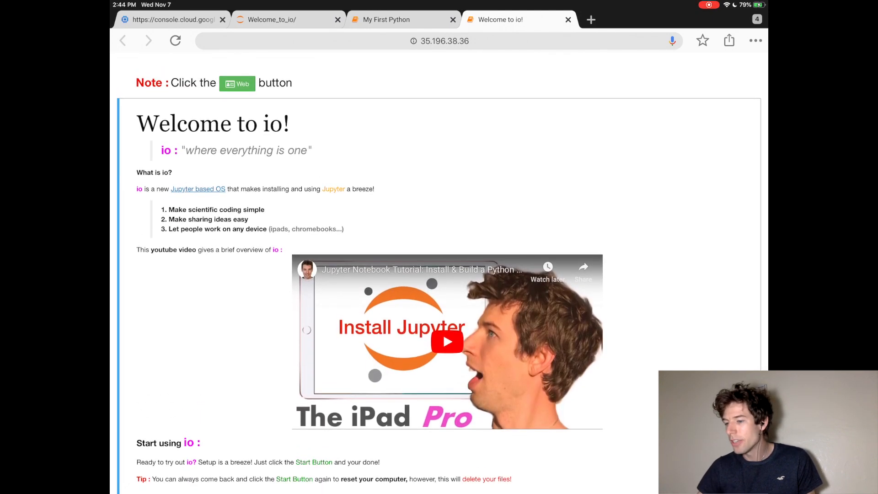
pyautogui.scroll(-3)
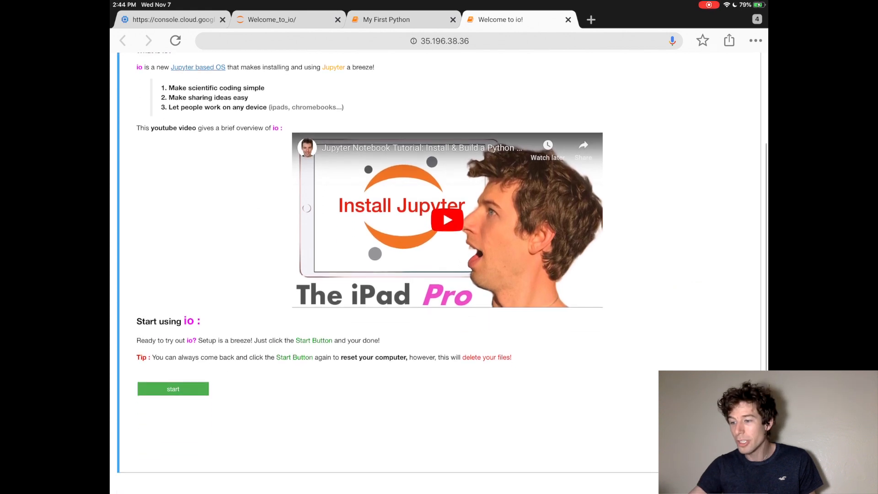
pyautogui.scroll(3)
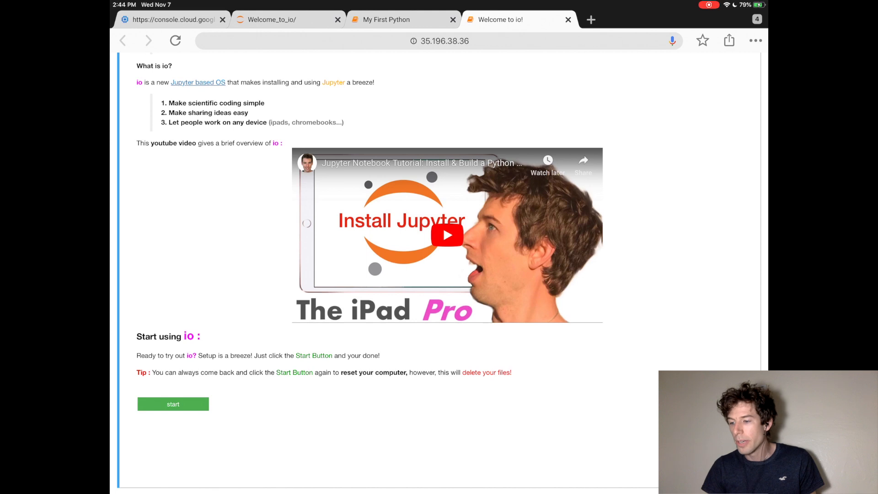
pyautogui.click(173, 403)
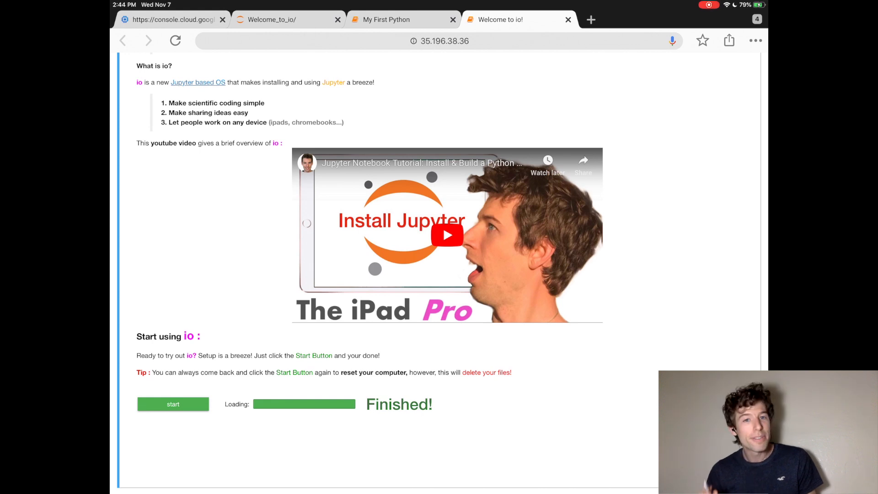
pyautogui.click(173, 403)
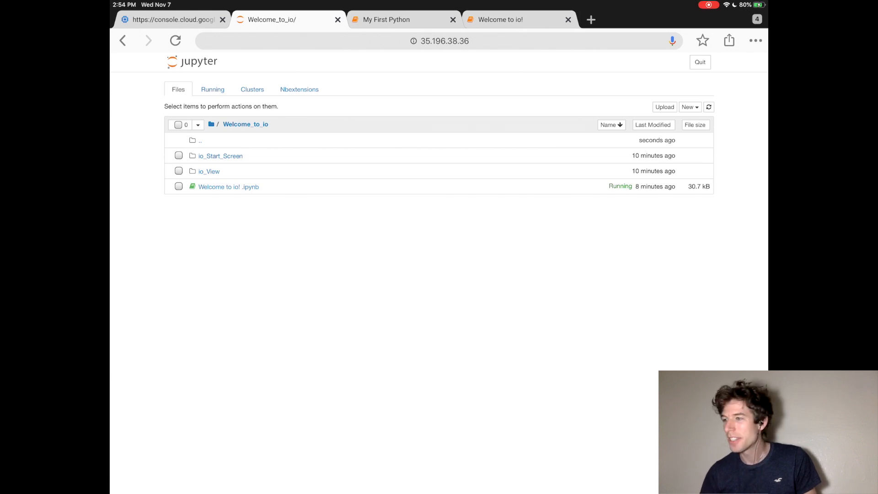
# Step: Enter %run ~/Apps/io_View/embed.ipynb in the empty cell of My First Python
pyautogui.click(386, 20)
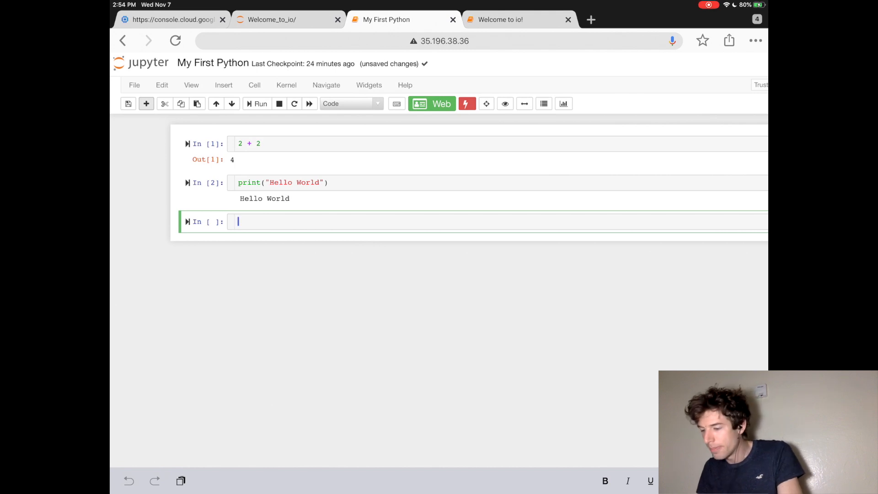
pyautogui.write('4')
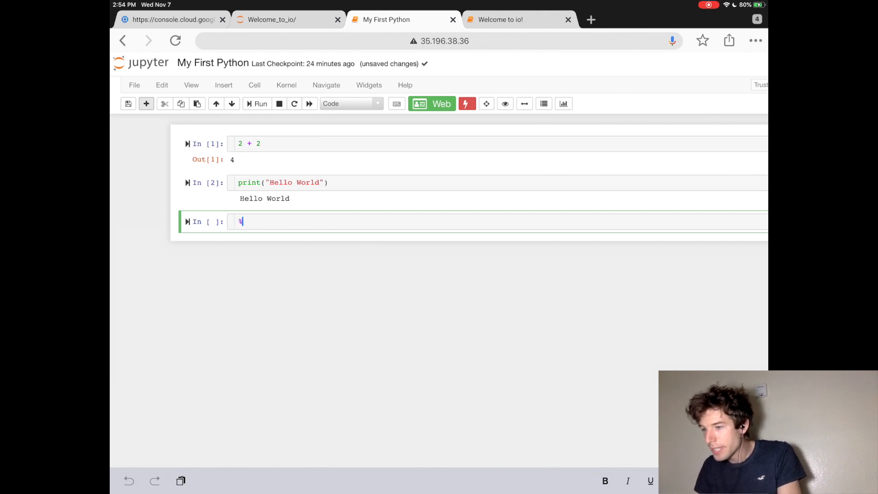
pyautogui.write('run')
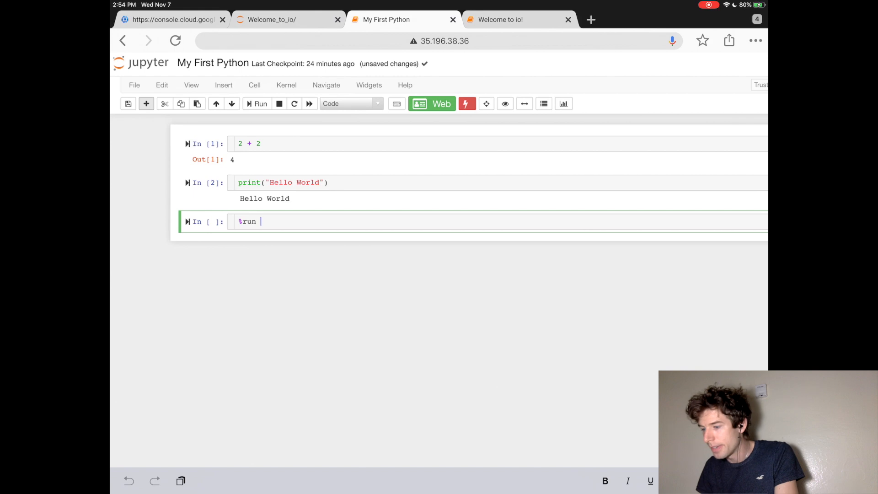
pyautogui.write('-')
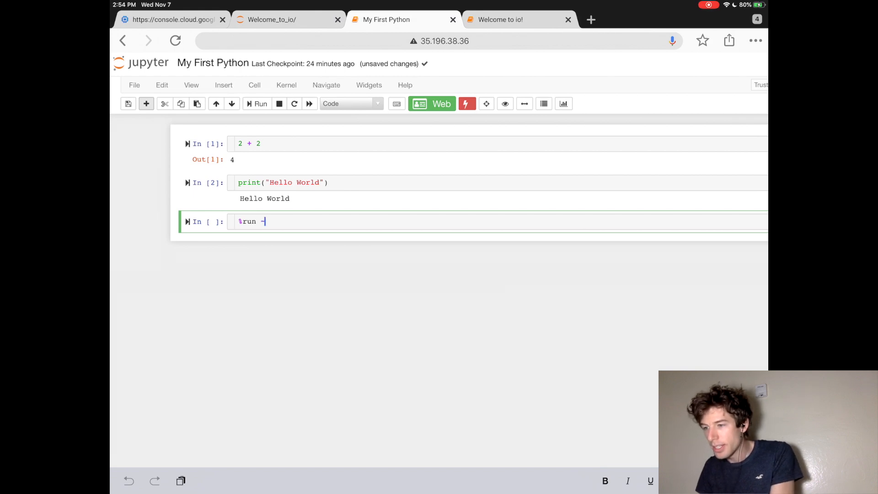
pyautogui.write('/')
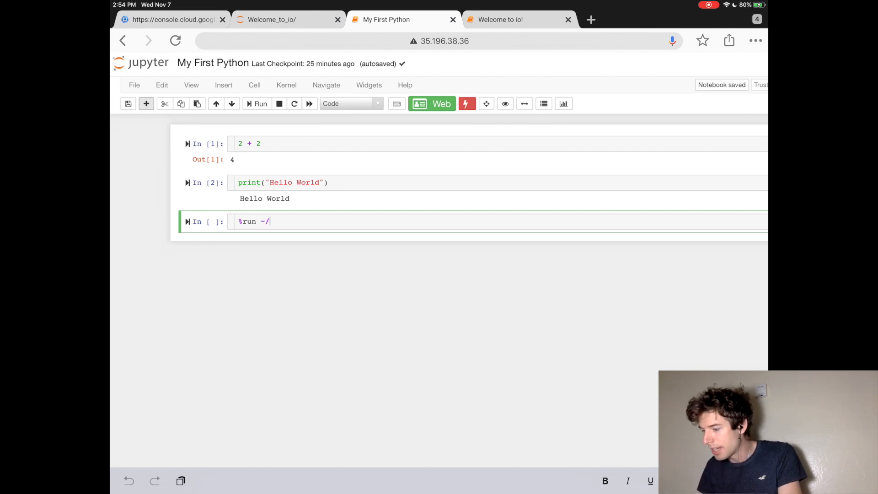
pyautogui.write('Apps/')
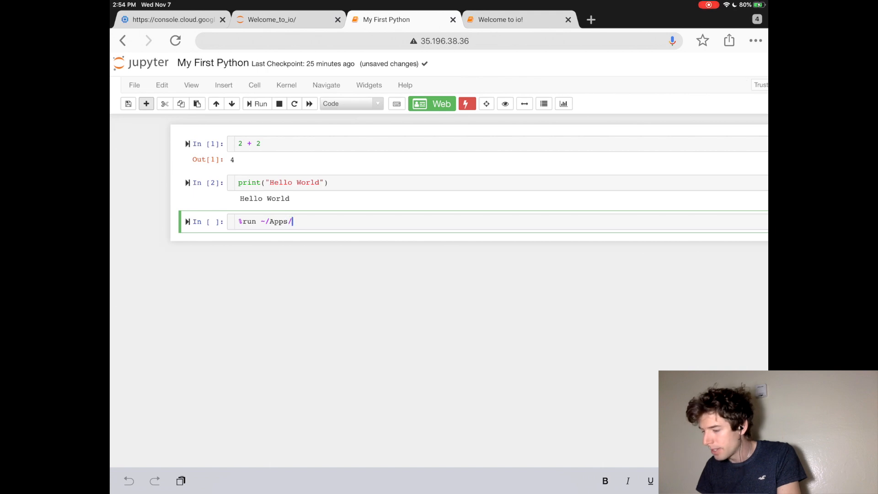
pyautogui.write('io_Vie')
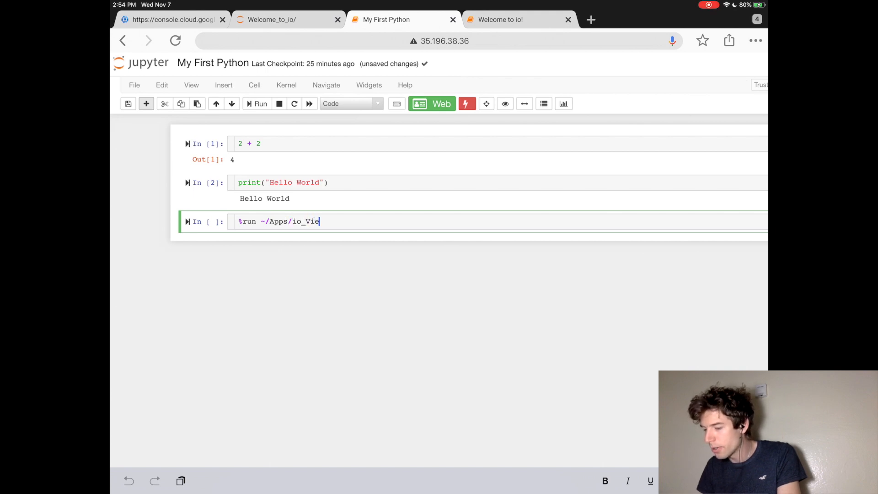
pyautogui.write('w/')
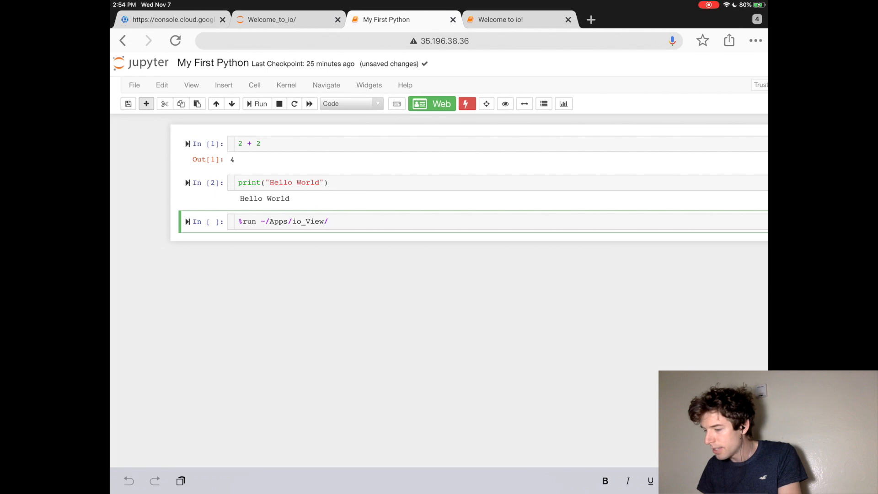
pyautogui.write('embed.ip')
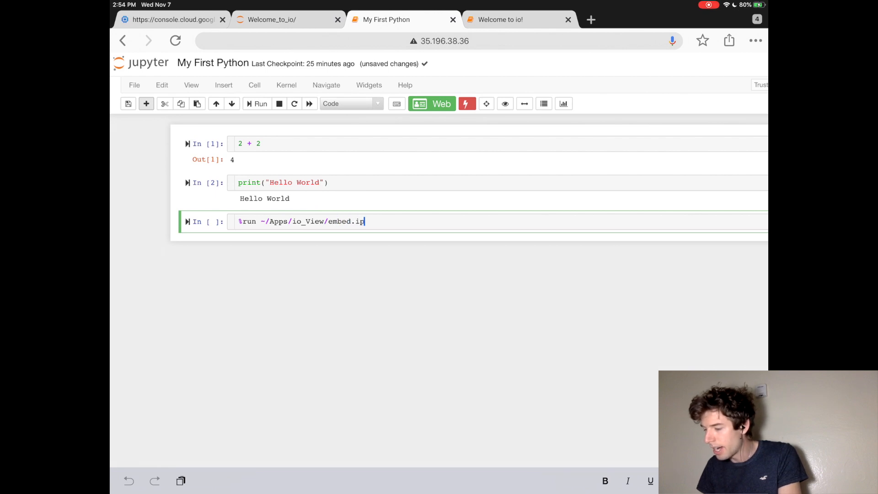
pyautogui.write('ynb')
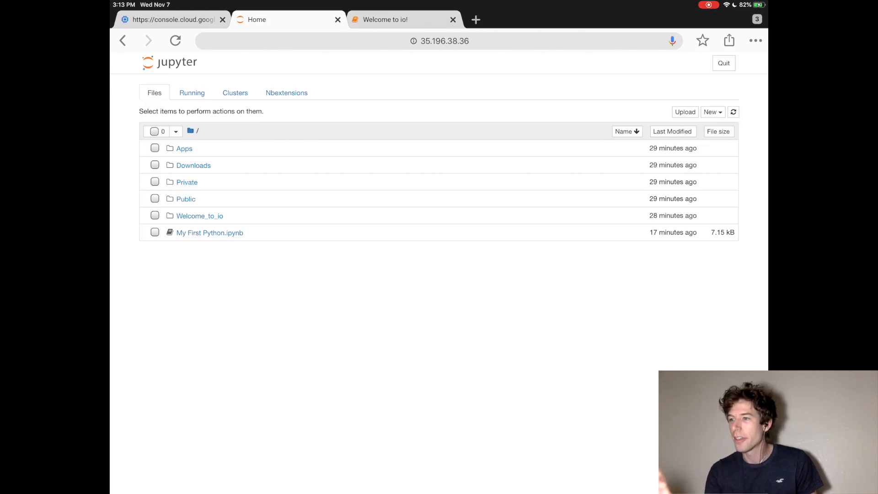
# Step: Check the VM in Cloud Console and the Jupyter home list, then bring back the Welcome to io! page
pyautogui.click(171, 19)
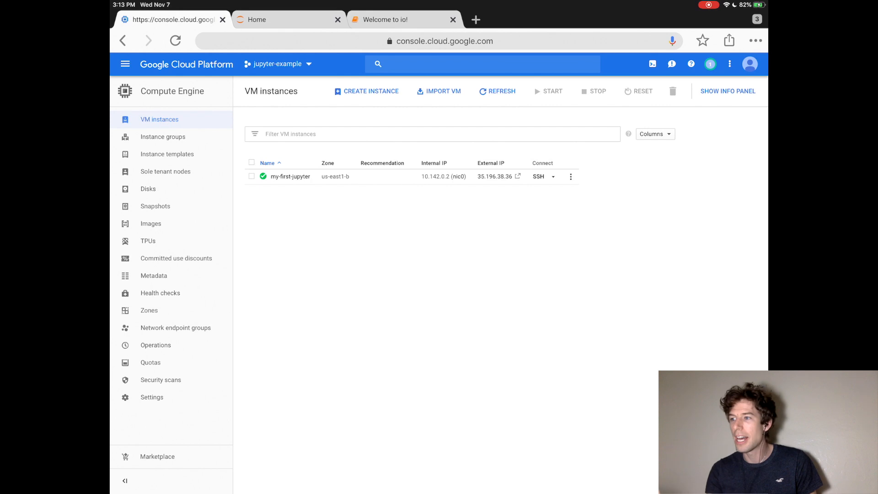
pyautogui.click(518, 177)
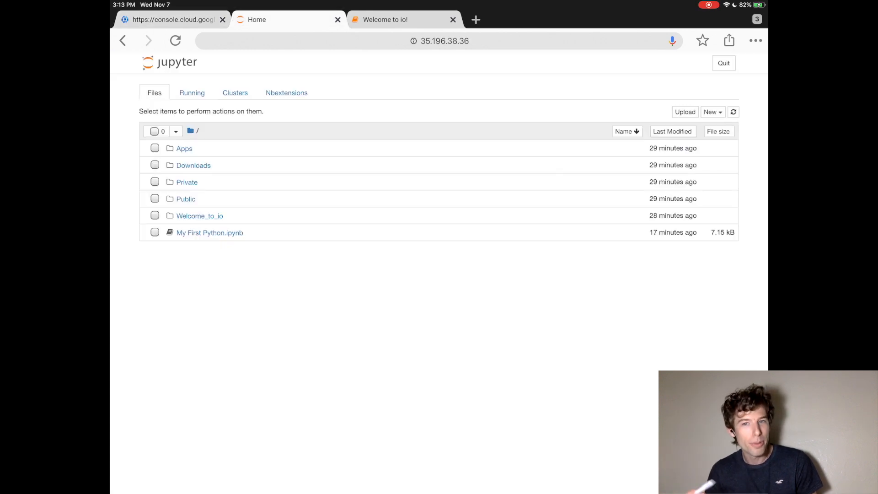
pyautogui.click(391, 20)
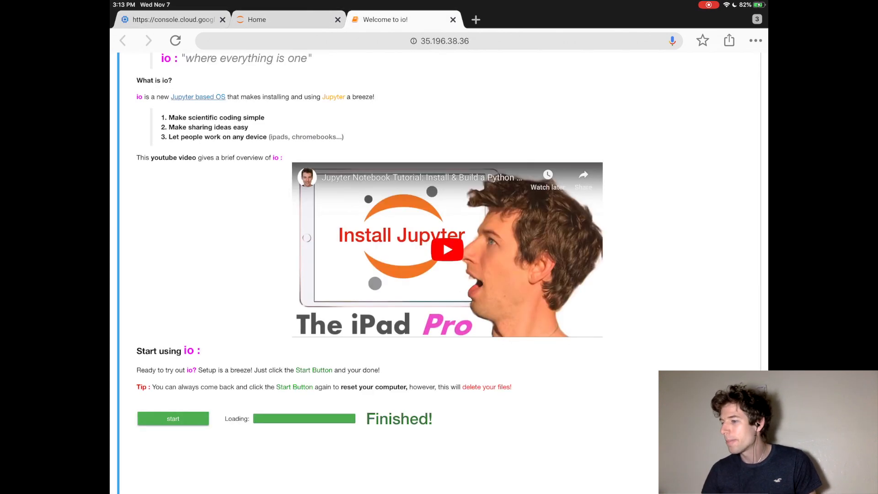
pyautogui.scroll(3)
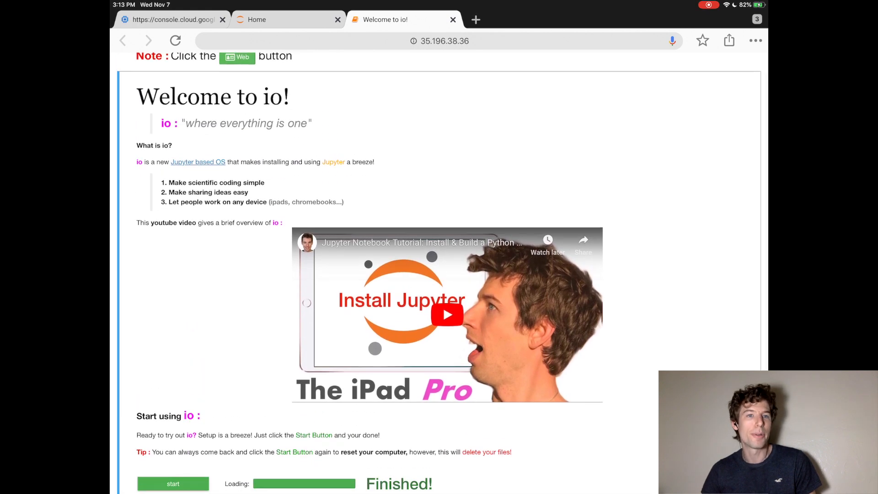